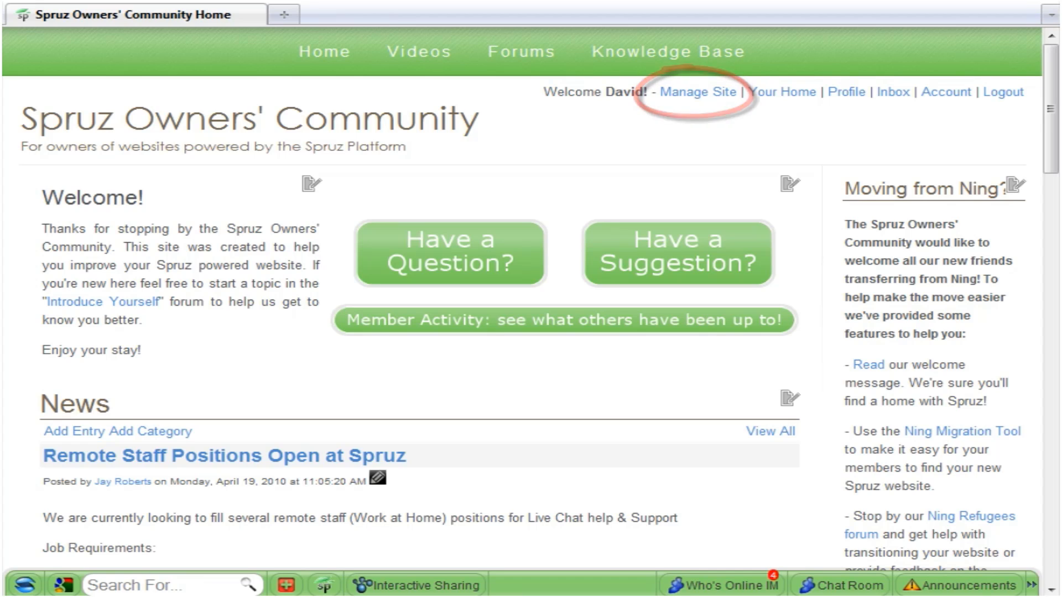
{"action": "mouse_move", "coordinate": [798, 139]}
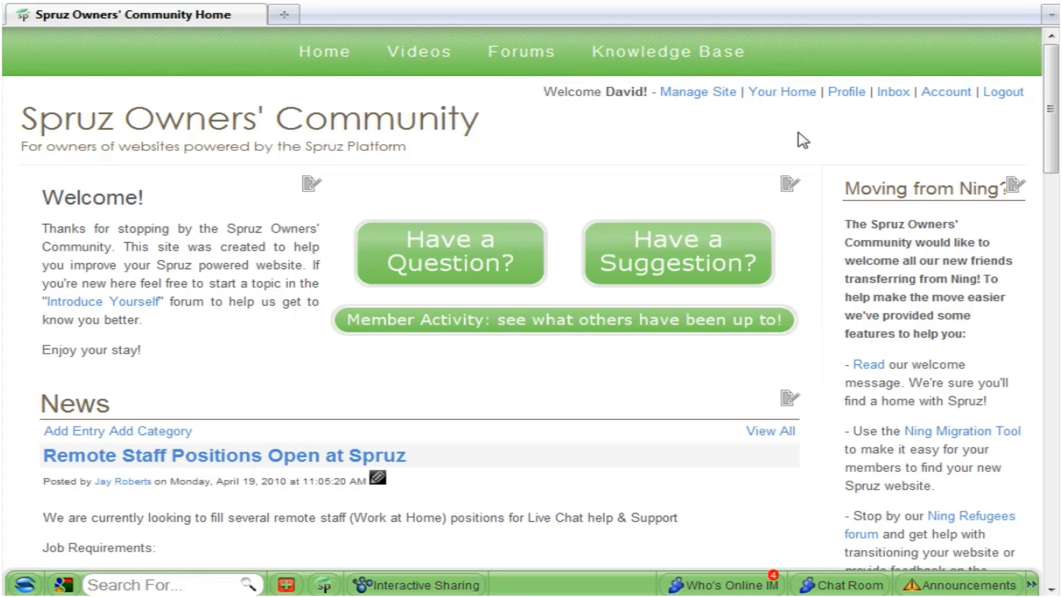
Enter site management mode from the Manage Site link in the welcome line.
{"action": "left_click", "coordinate": [698, 91]}
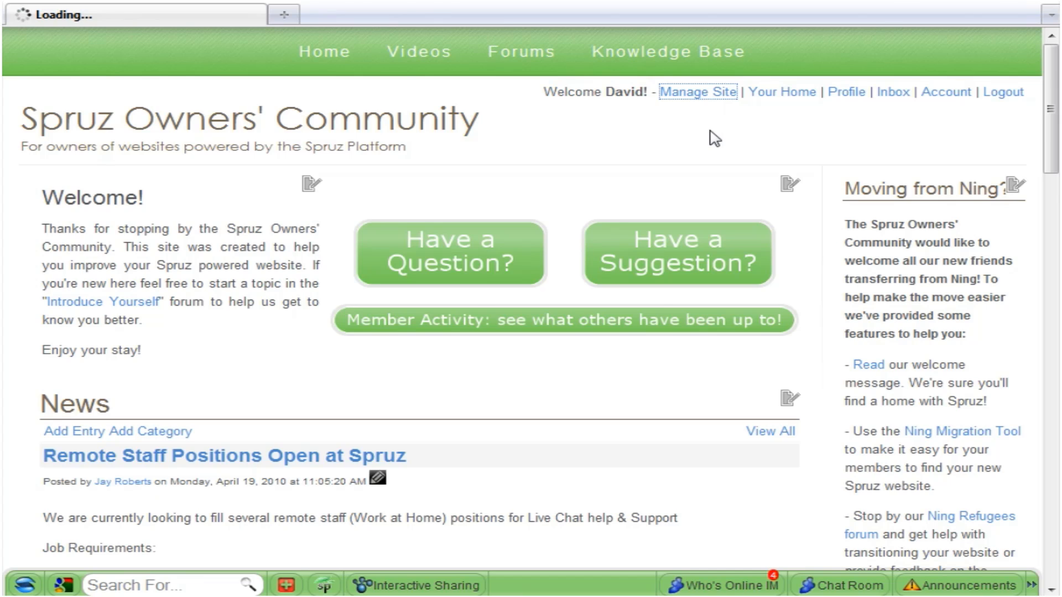
Review the Your Site and Appearance menus on the loaded management bar, then dismiss them.
{"action": "left_click", "coordinate": [698, 92]}
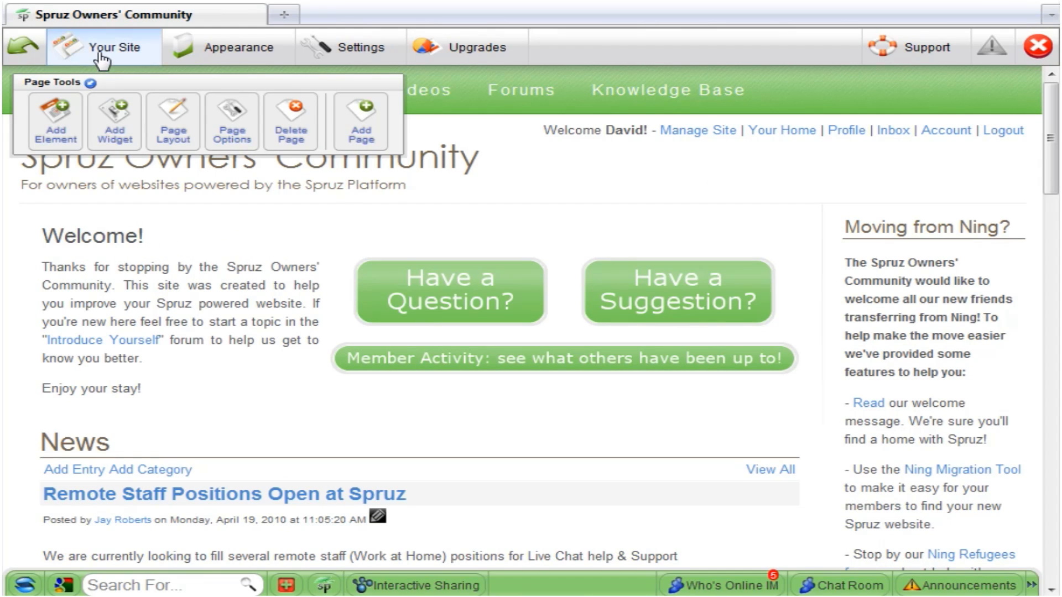
{"action": "left_click", "coordinate": [114, 46]}
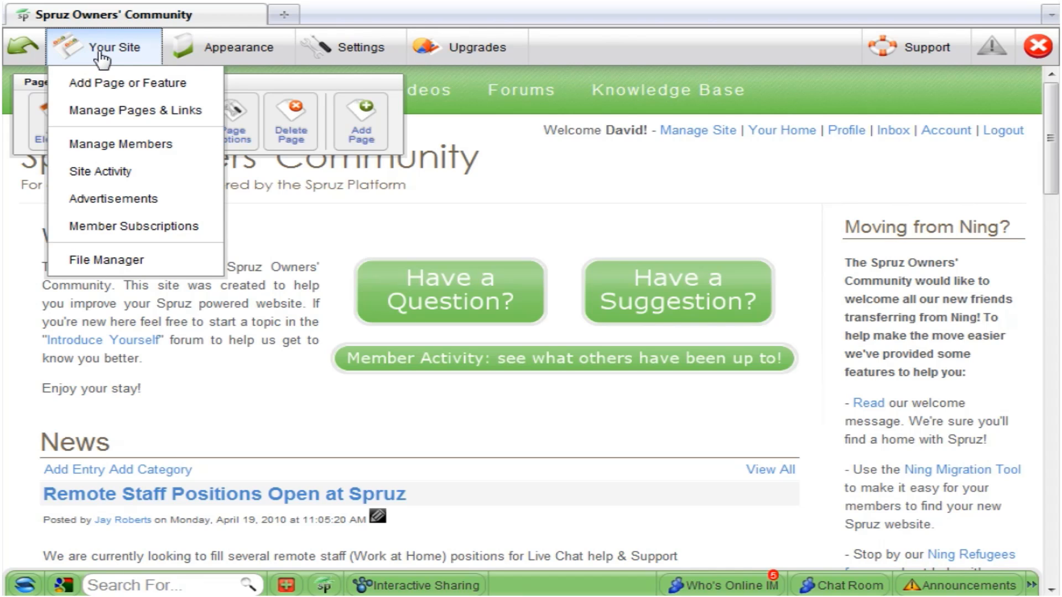
{"action": "left_click", "coordinate": [239, 48]}
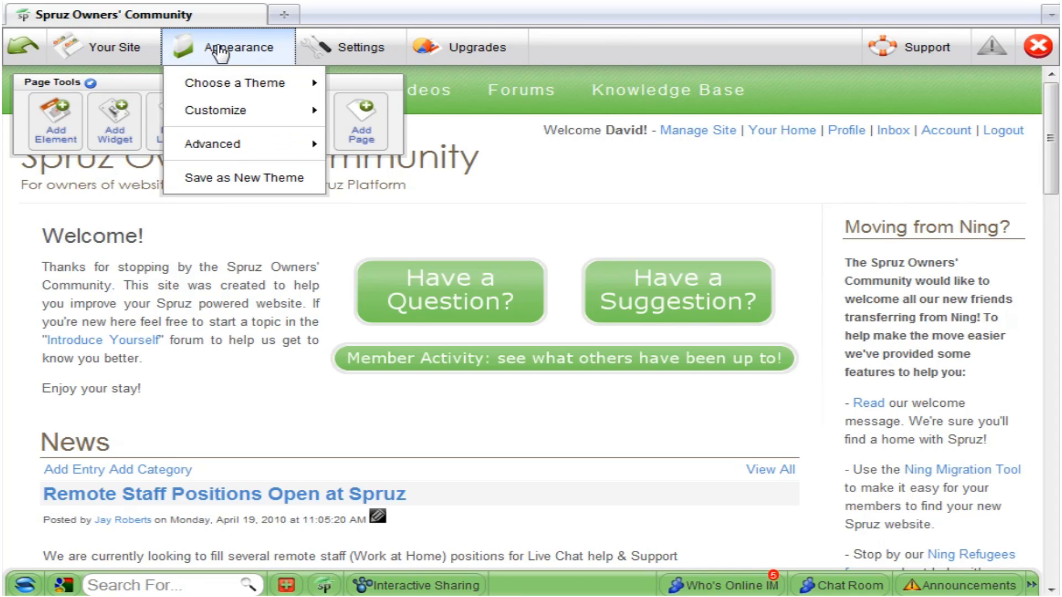
{"action": "left_click", "coordinate": [357, 47]}
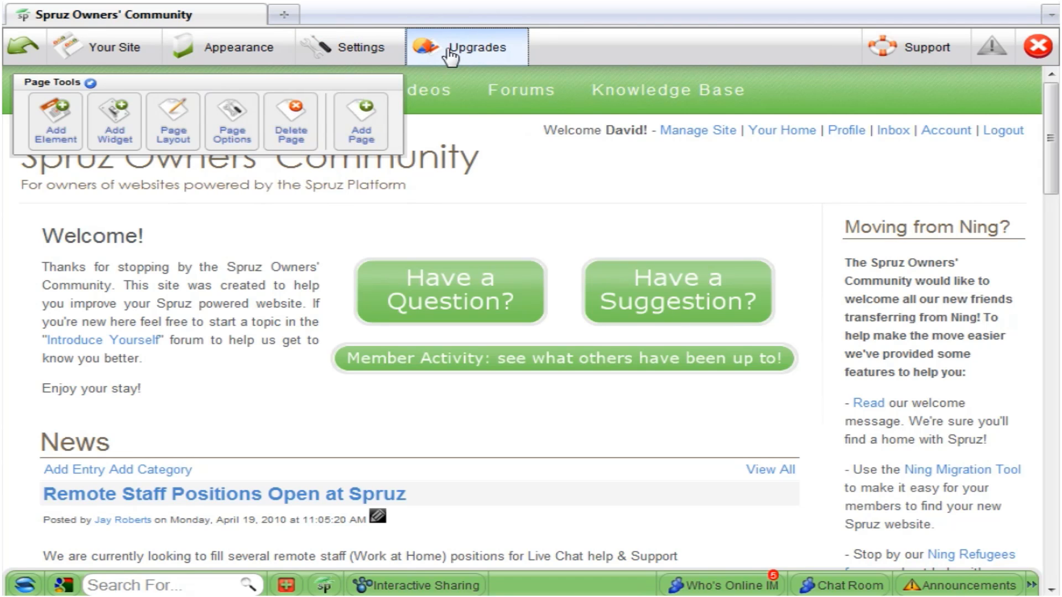
{"action": "mouse_move", "coordinate": [991, 49]}
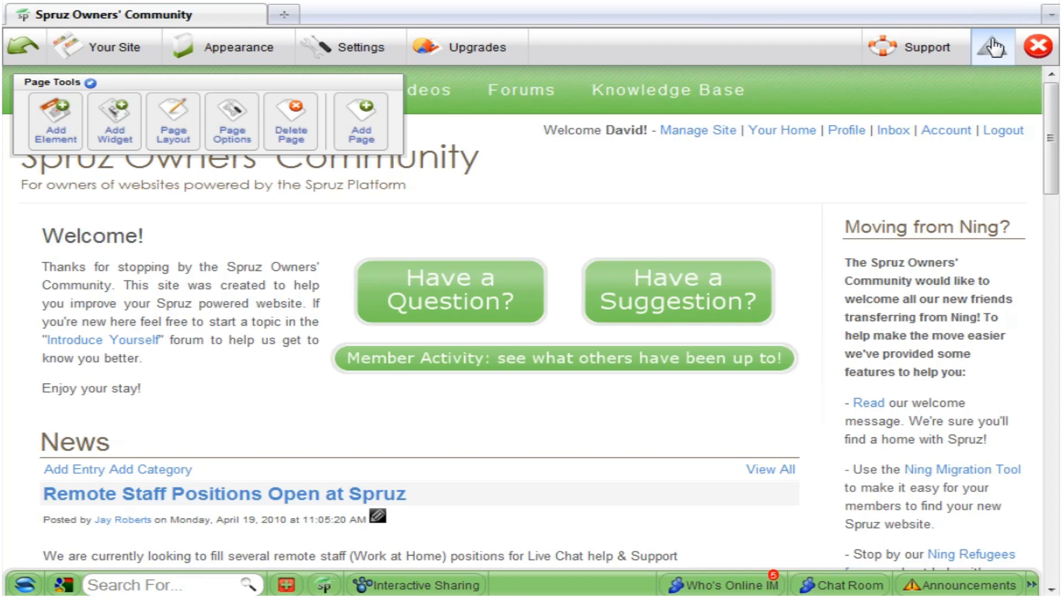
{"action": "mouse_move", "coordinate": [1035, 47]}
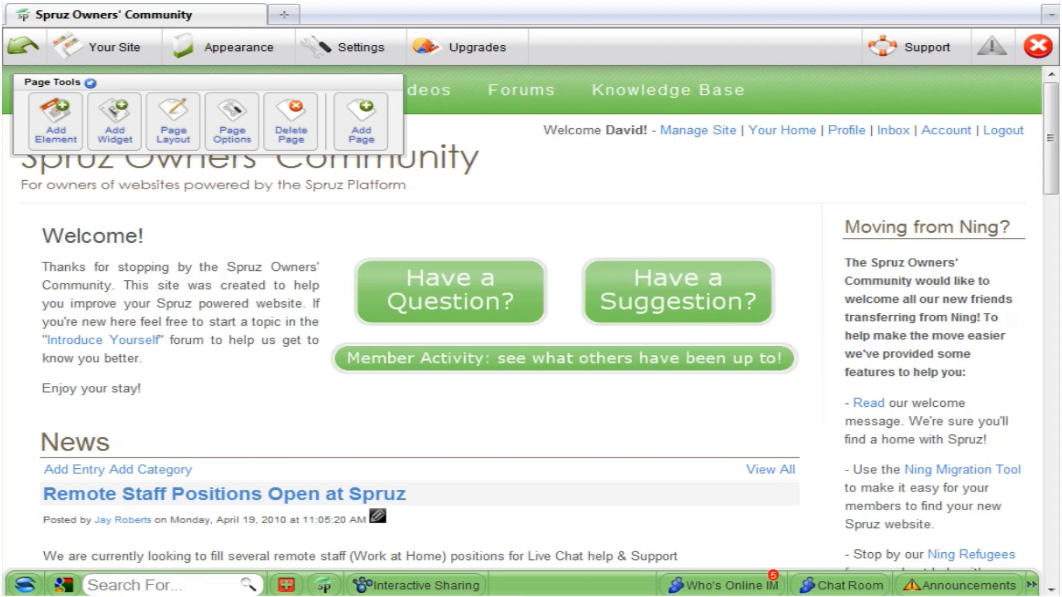
{"action": "mouse_move", "coordinate": [19, 50]}
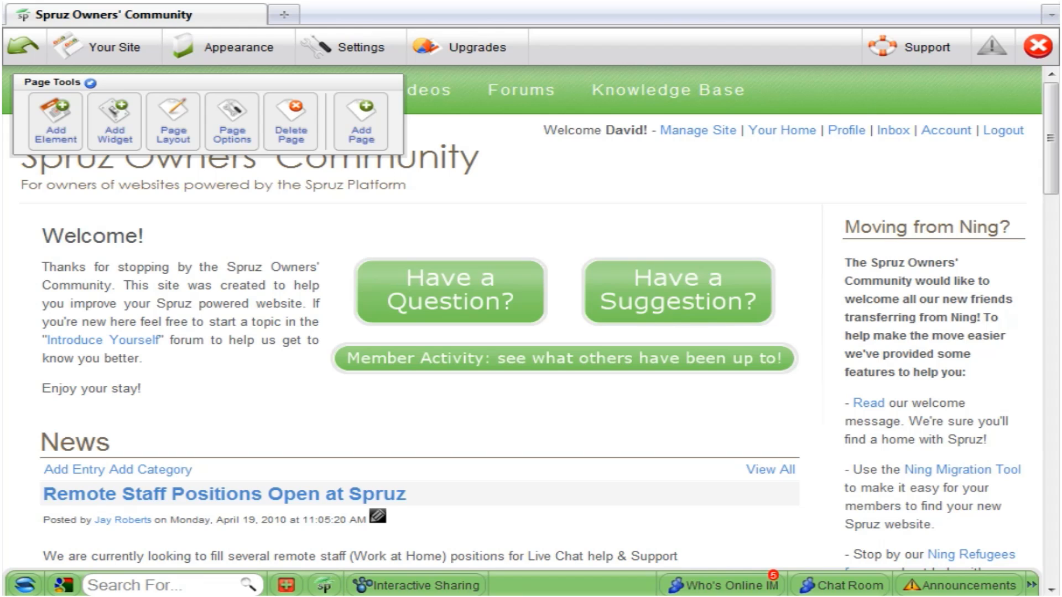
{"action": "mouse_move", "coordinate": [571, 207]}
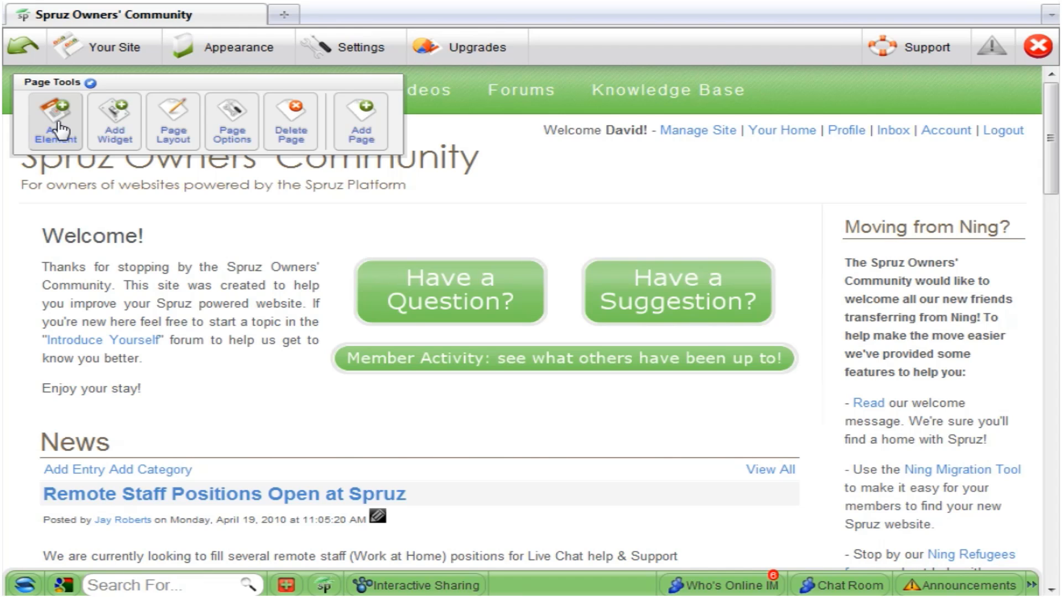
Choose the HTML Code Box building element from the Add Element list.
{"action": "left_click", "coordinate": [56, 113]}
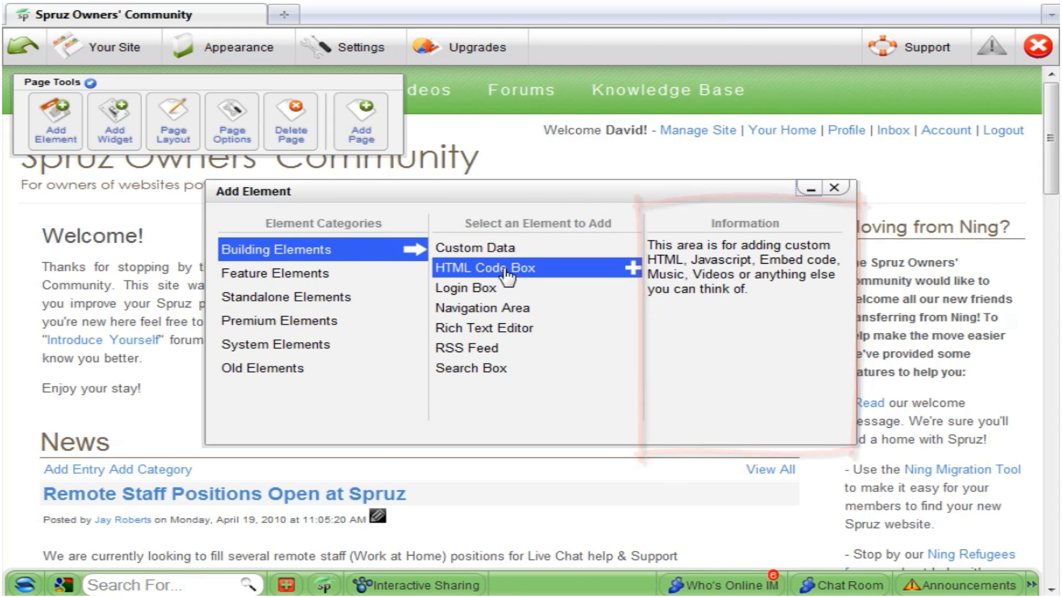
{"action": "mouse_move", "coordinate": [504, 276]}
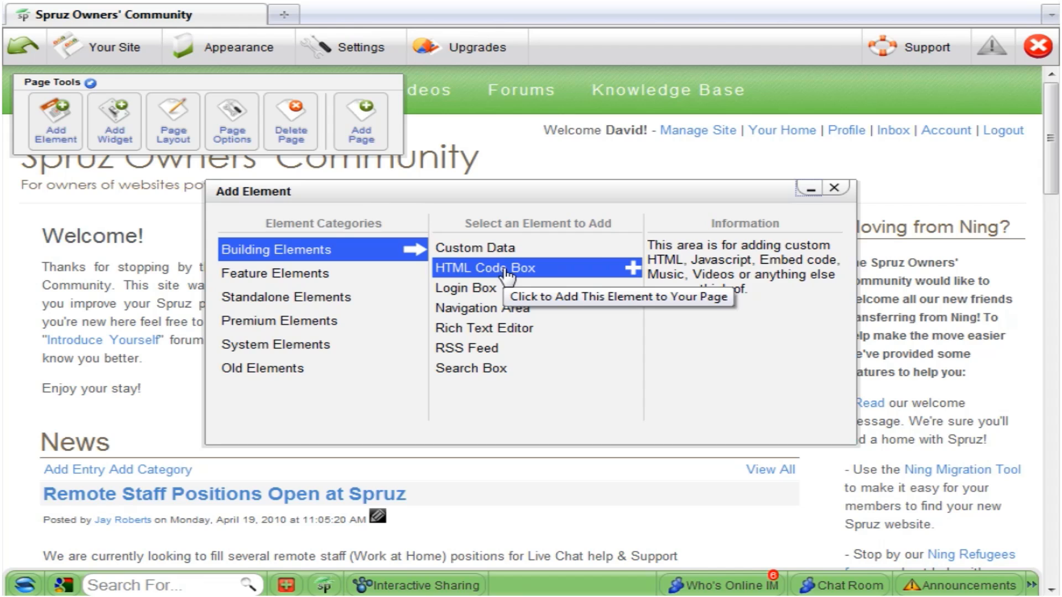
{"action": "left_click", "coordinate": [486, 267]}
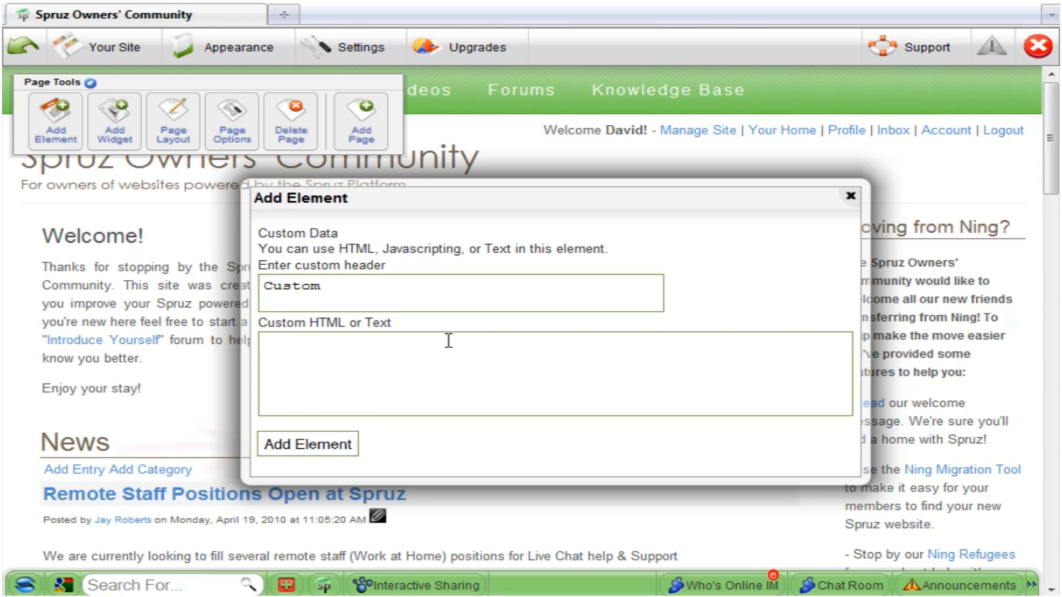
{"action": "mouse_move", "coordinate": [849, 197]}
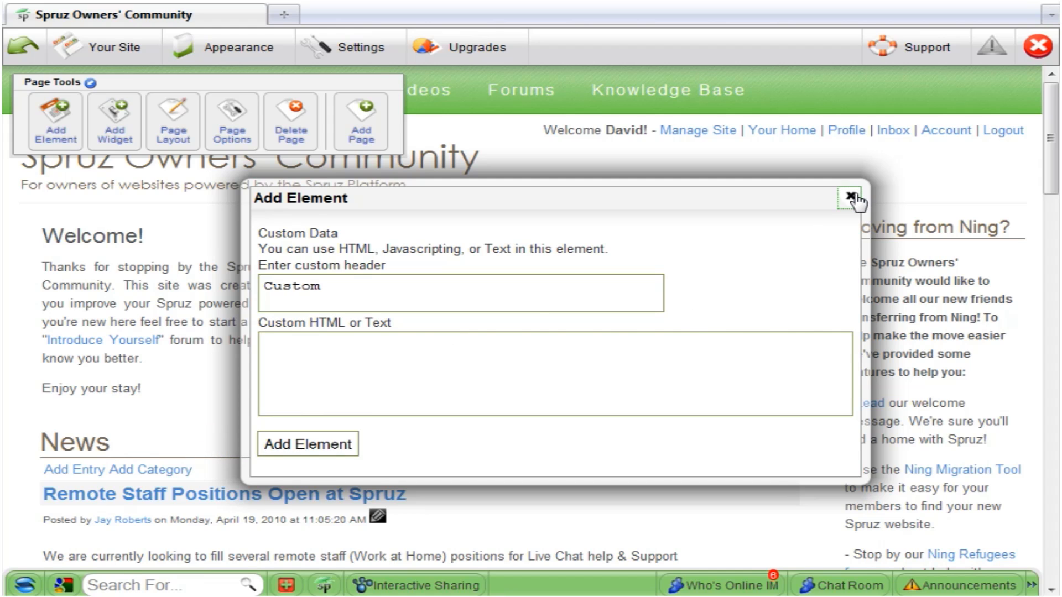
Cancel the Add Element dialog without adding the custom element.
{"action": "left_click", "coordinate": [850, 197]}
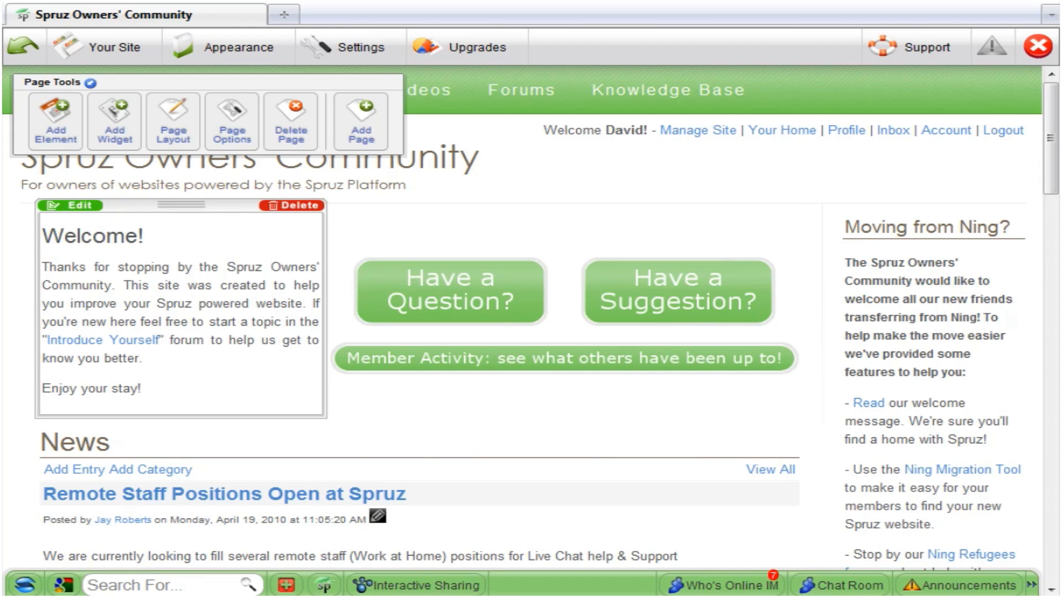
{"action": "mouse_move", "coordinate": [737, 178]}
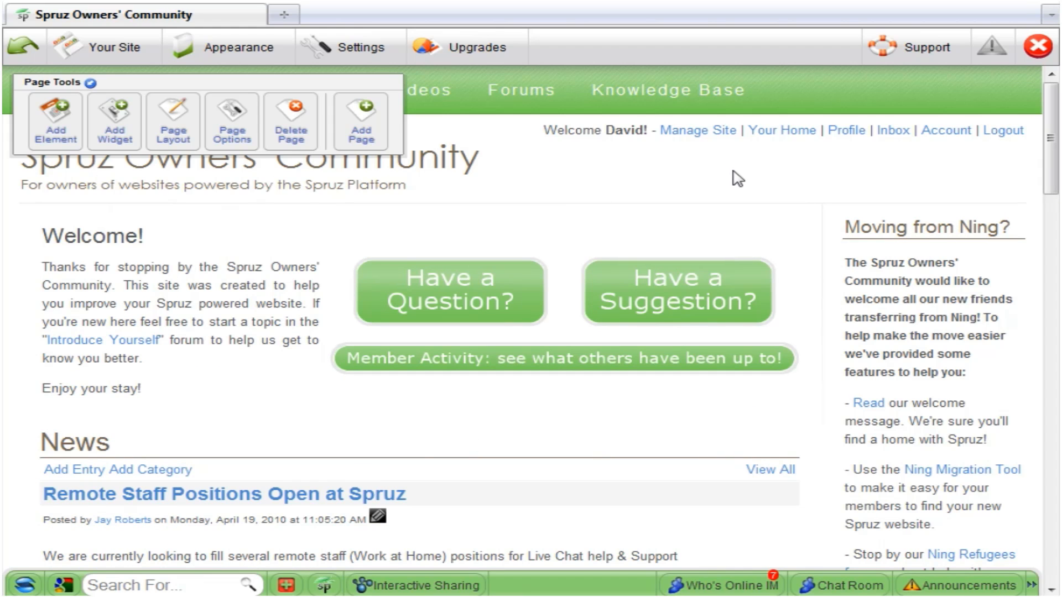
{"action": "mouse_move", "coordinate": [335, 155]}
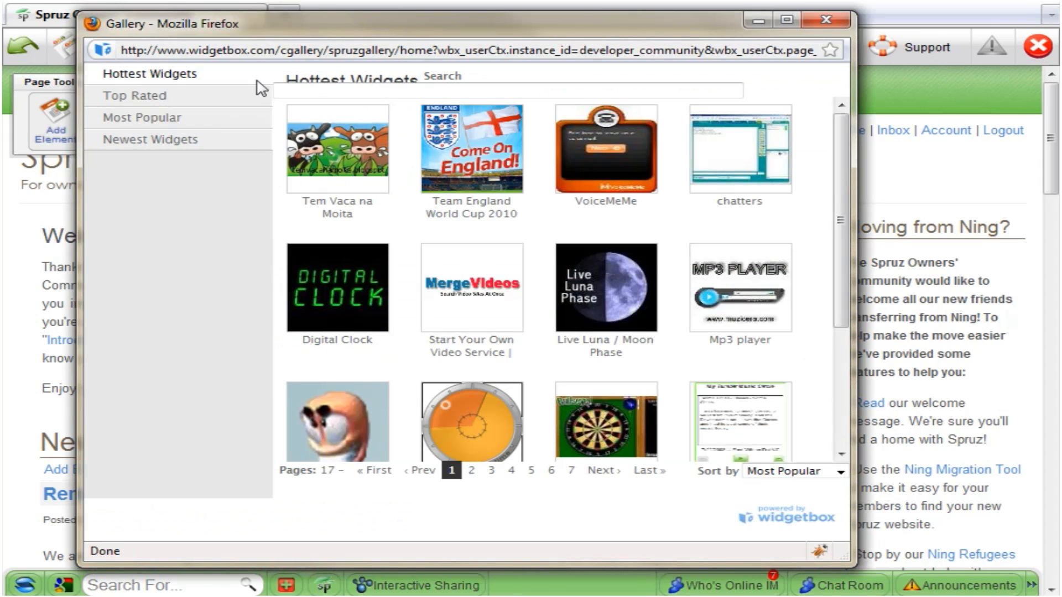
View the Top Rated and Most Popular widget lists, then close the Widgetbox gallery window.
{"action": "left_click", "coordinate": [133, 95]}
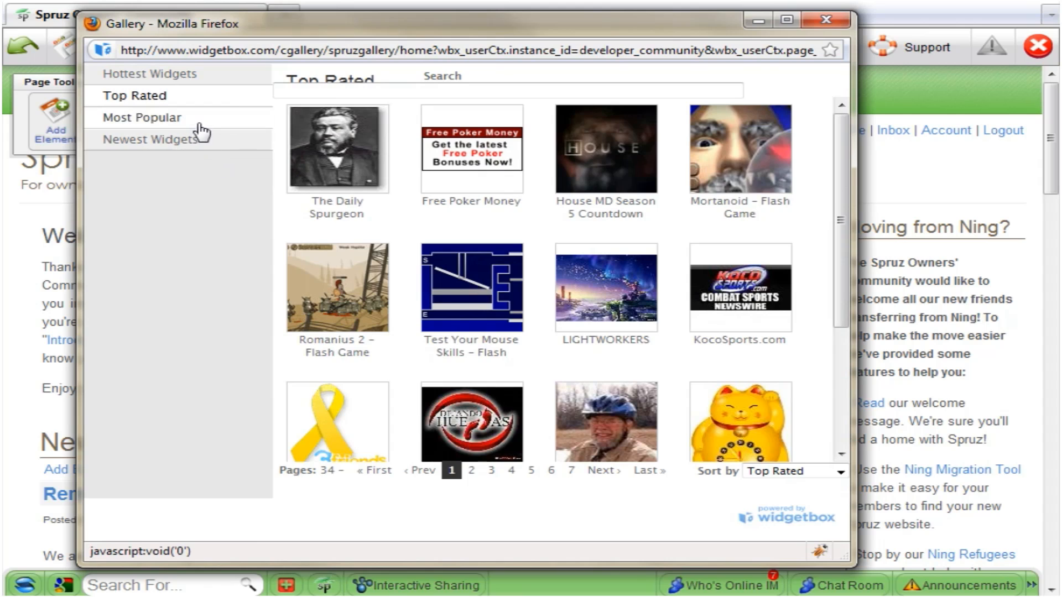
{"action": "left_click", "coordinate": [144, 117]}
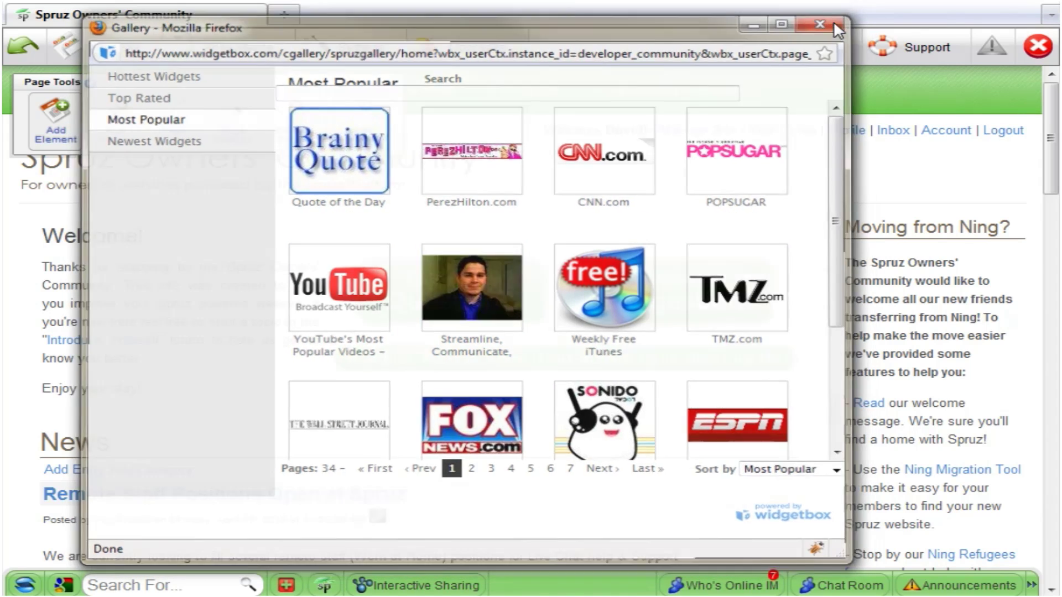
{"action": "left_click", "coordinate": [814, 24]}
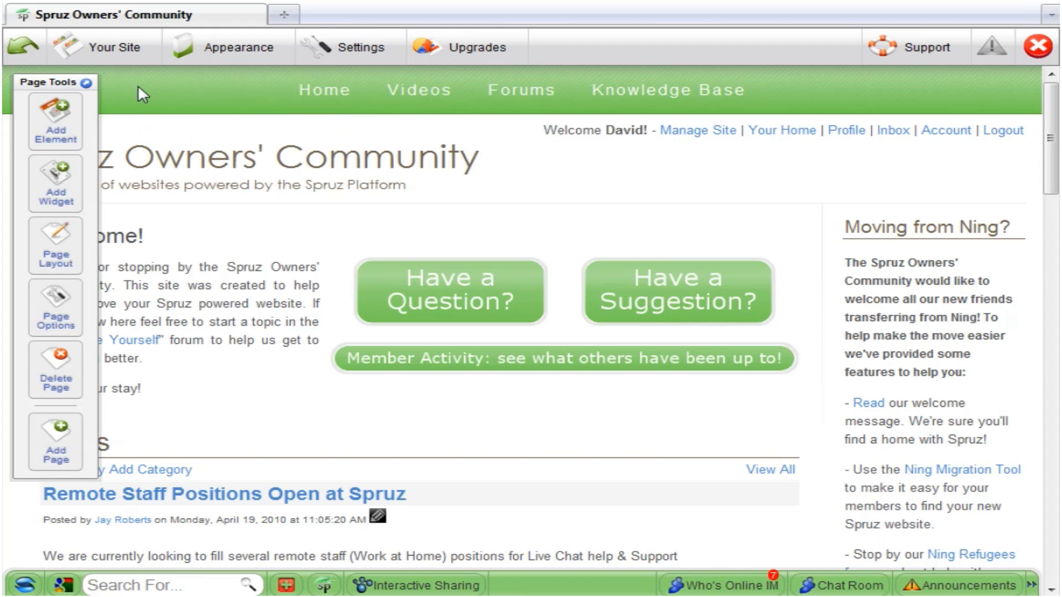
{"action": "mouse_move", "coordinate": [87, 88]}
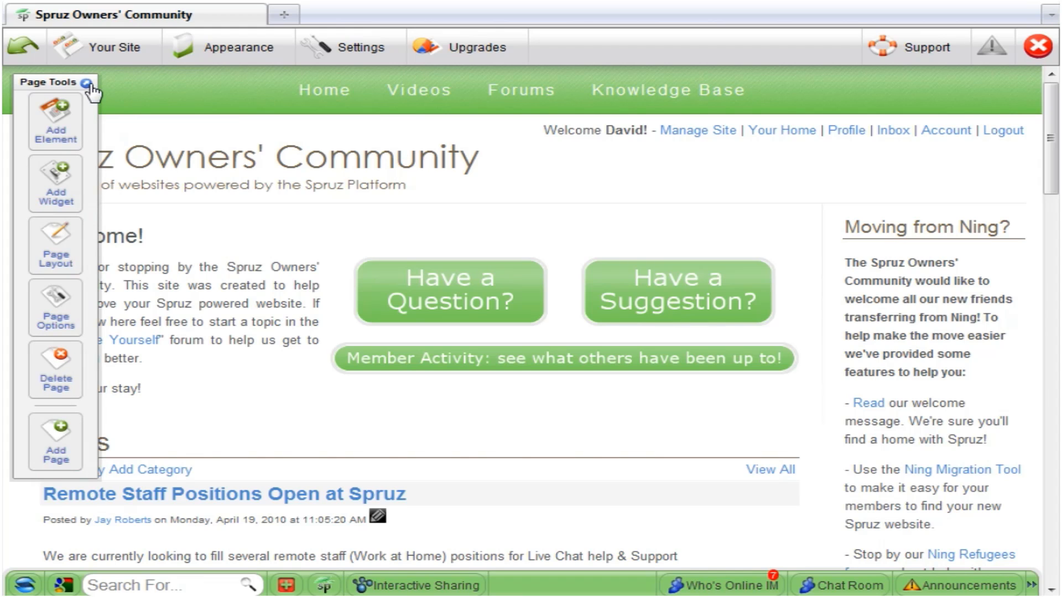
{"action": "mouse_move", "coordinate": [192, 116]}
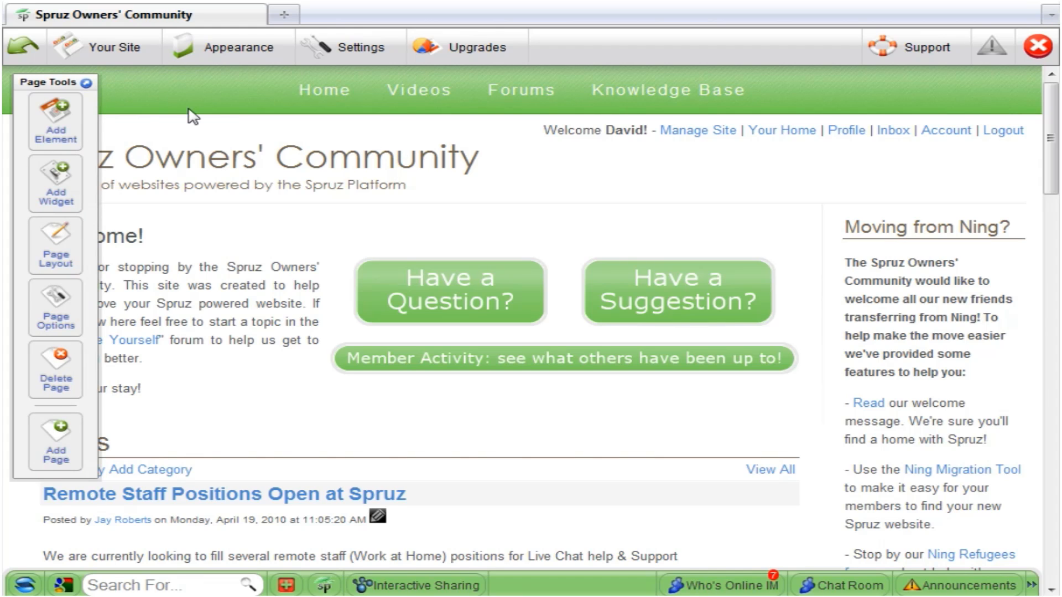
{"action": "mouse_move", "coordinate": [108, 62]}
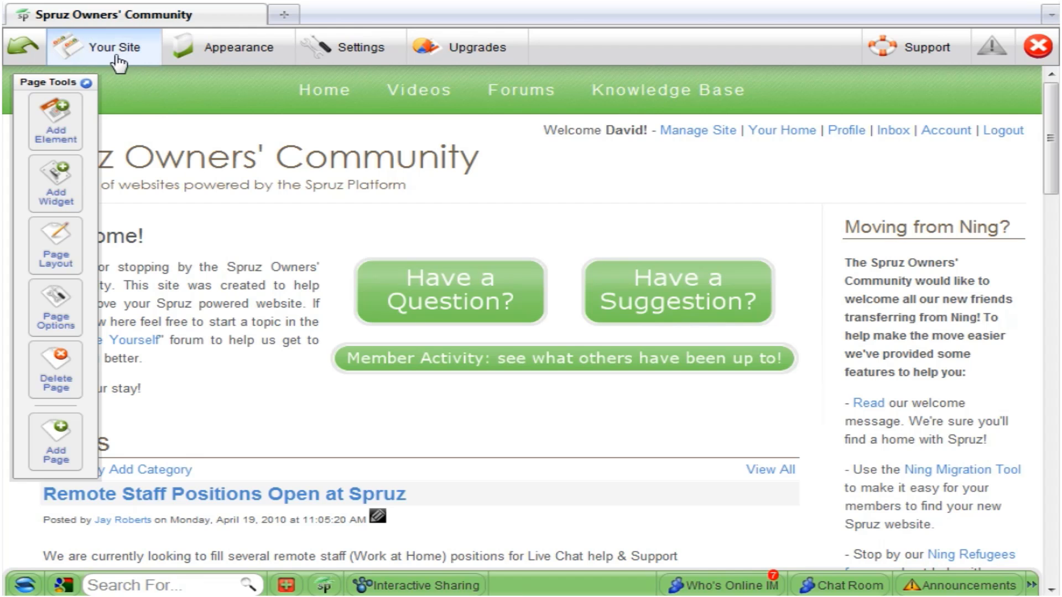
Start a new page via Add Page or Feature, picking Elements Page and continuing.
{"action": "left_click", "coordinate": [116, 46]}
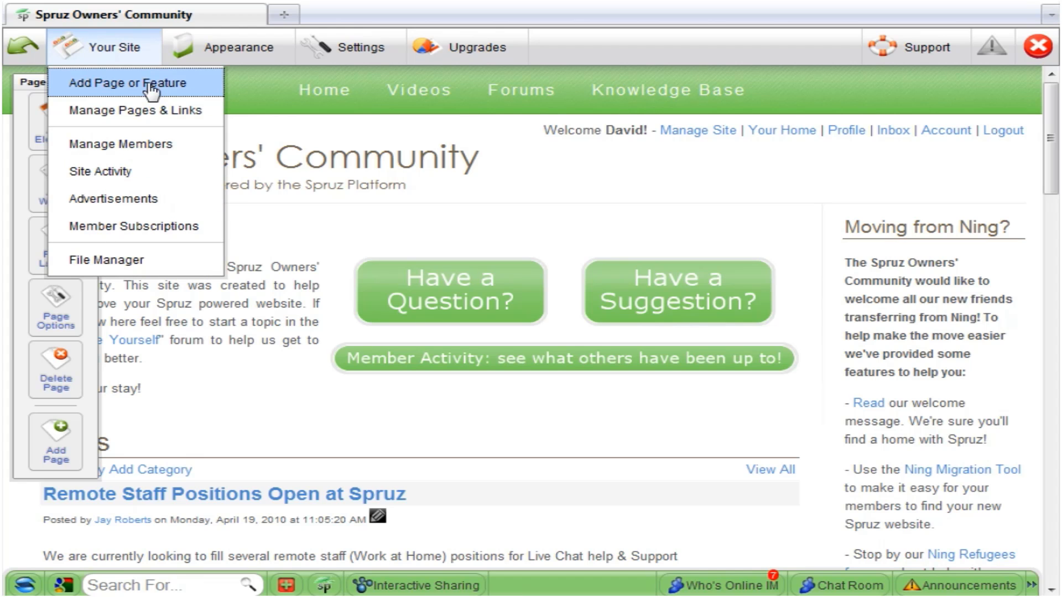
{"action": "left_click", "coordinate": [136, 82]}
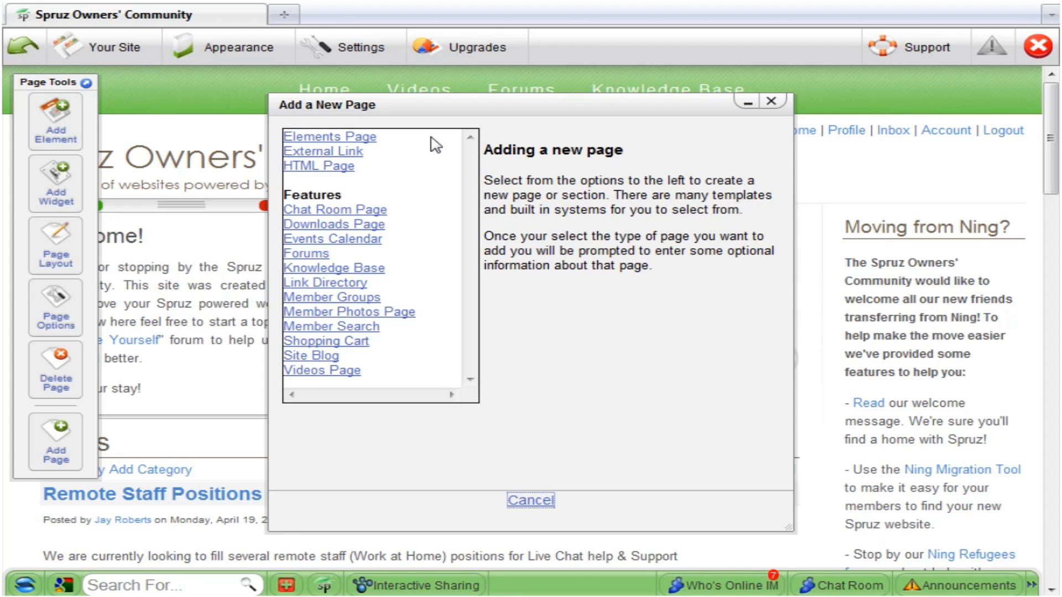
{"action": "mouse_move", "coordinate": [415, 135]}
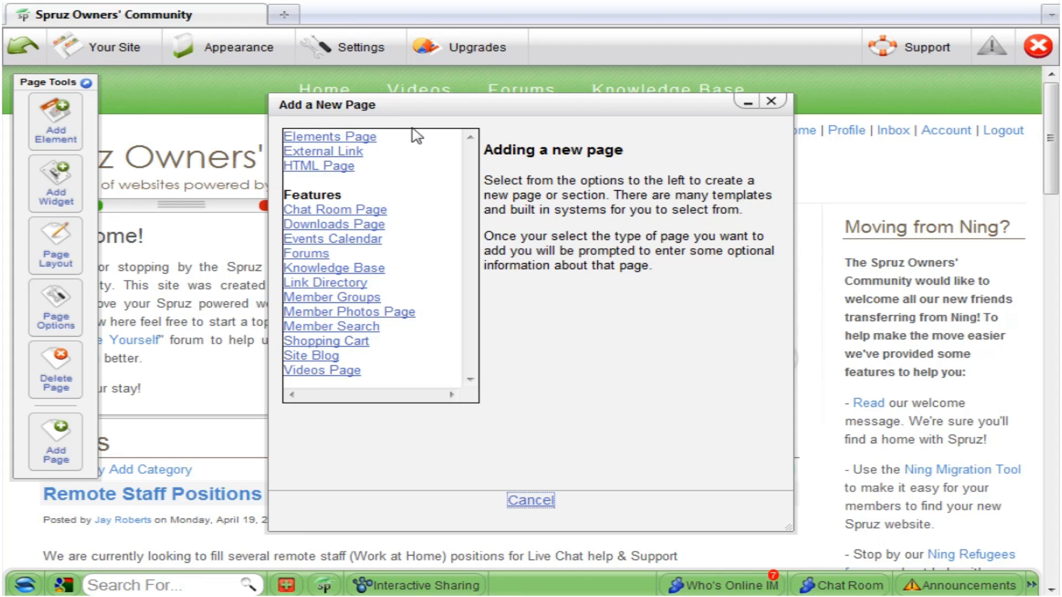
{"action": "mouse_move", "coordinate": [359, 142]}
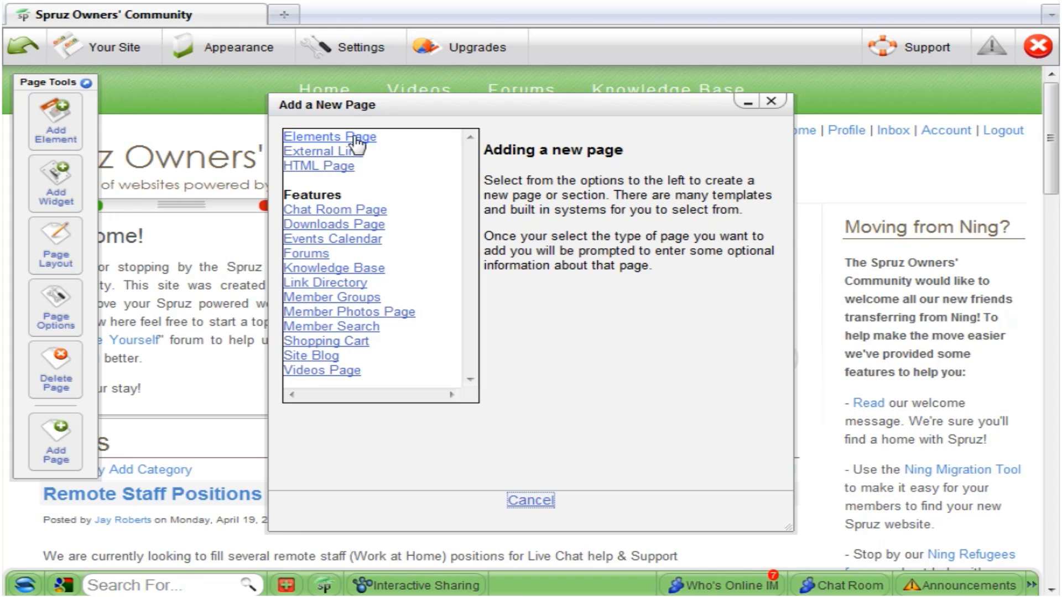
{"action": "left_click", "coordinate": [331, 137]}
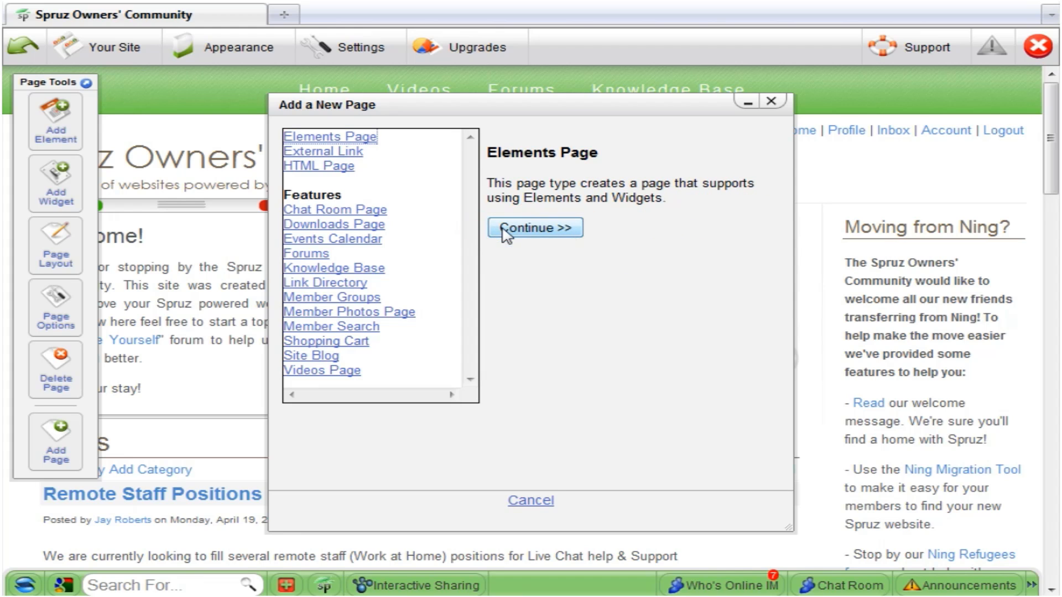
{"action": "left_click", "coordinate": [530, 501]}
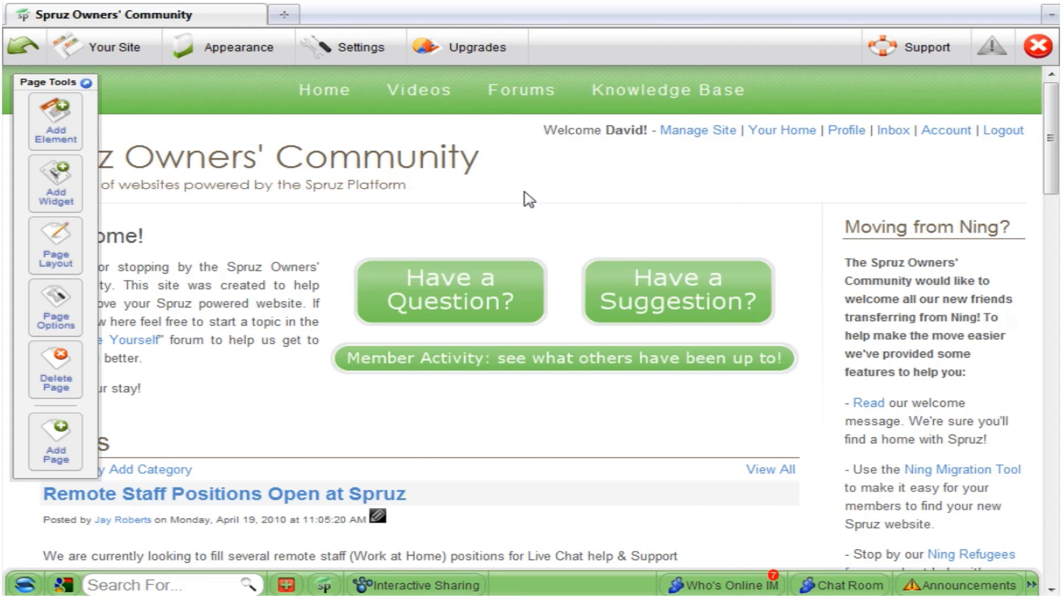
Reach the Global Options style panel from Appearance > Customize.
{"action": "left_click", "coordinate": [236, 48]}
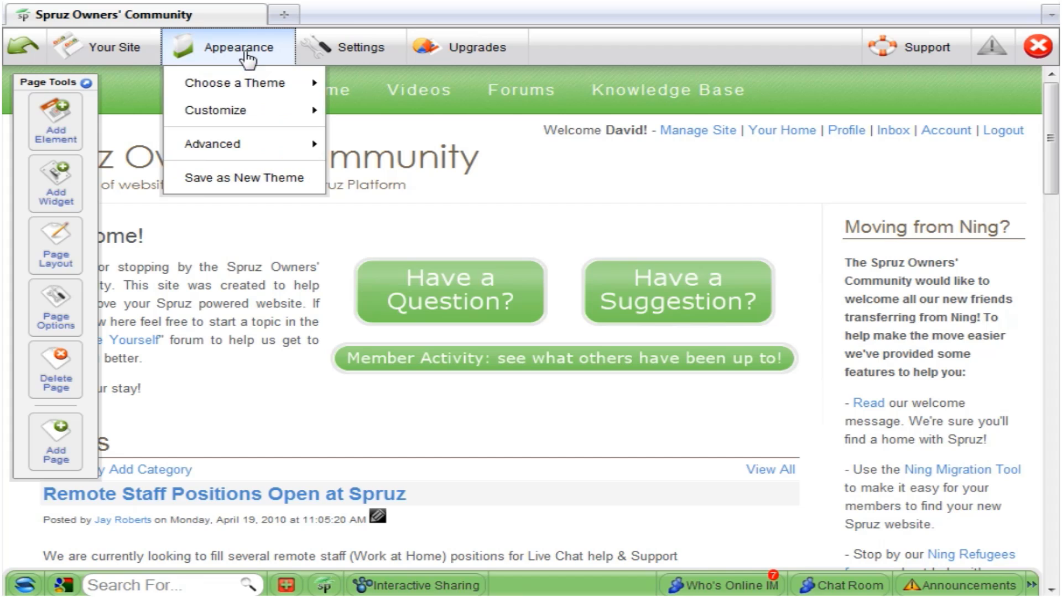
{"action": "mouse_move", "coordinate": [235, 111]}
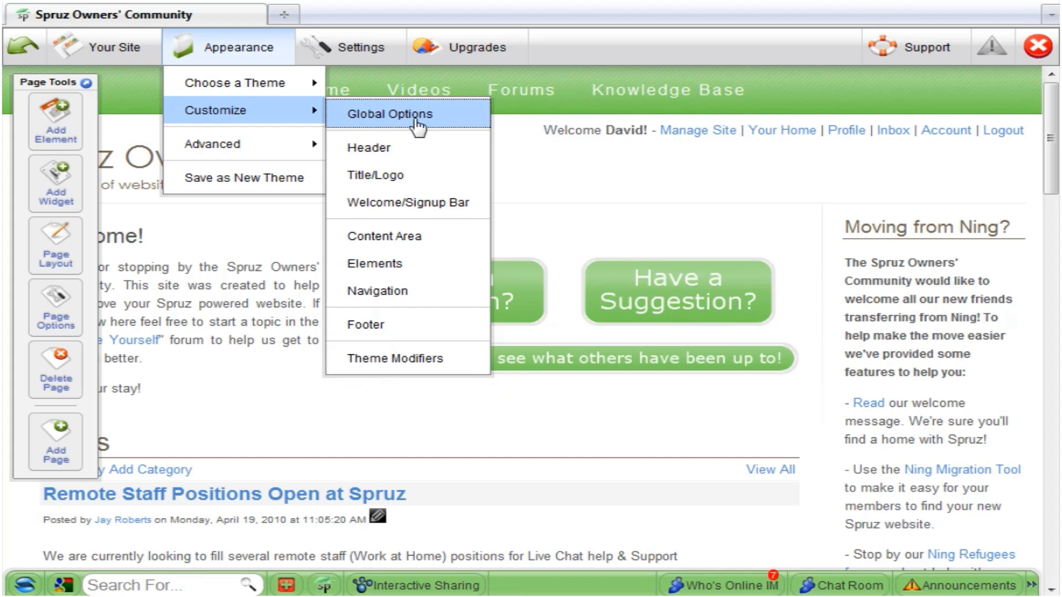
{"action": "mouse_move", "coordinate": [451, 124]}
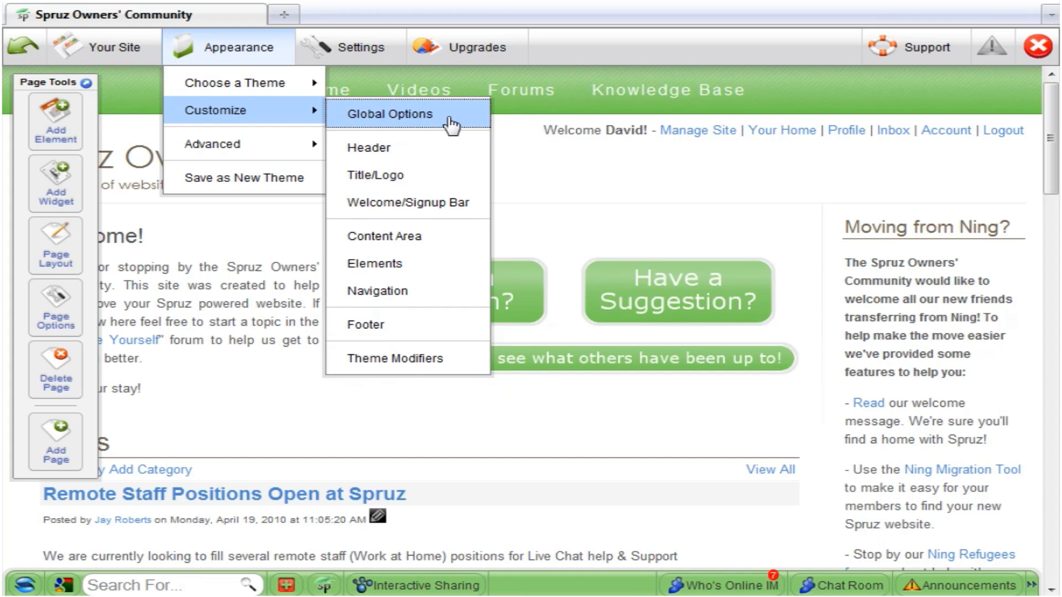
{"action": "left_click", "coordinate": [391, 114]}
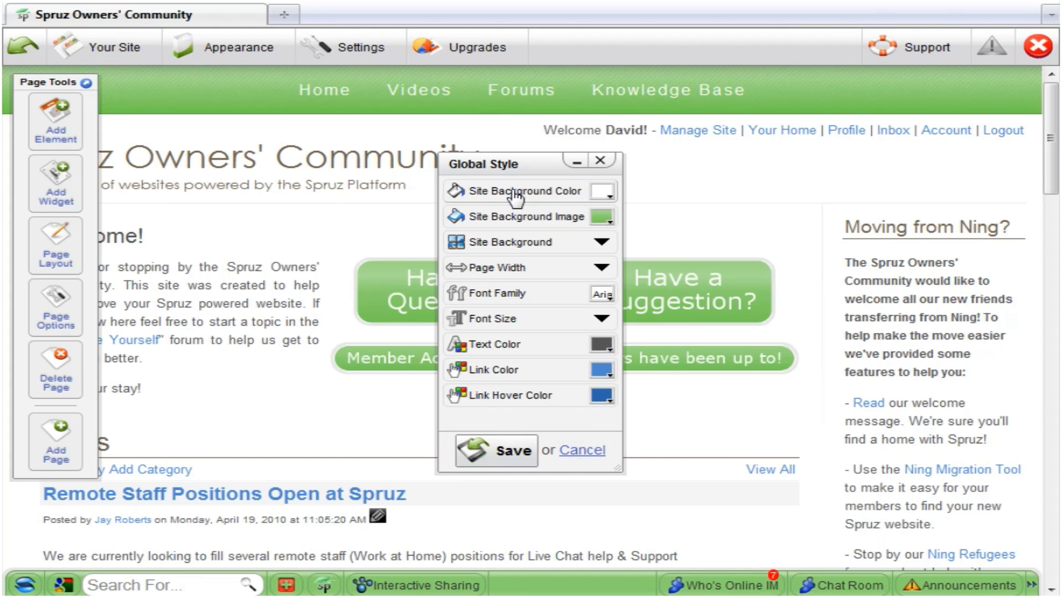
View the Site Background Color picker, close Global Style unsaved, and reopen the Appearance menu.
{"action": "left_click", "coordinate": [602, 191]}
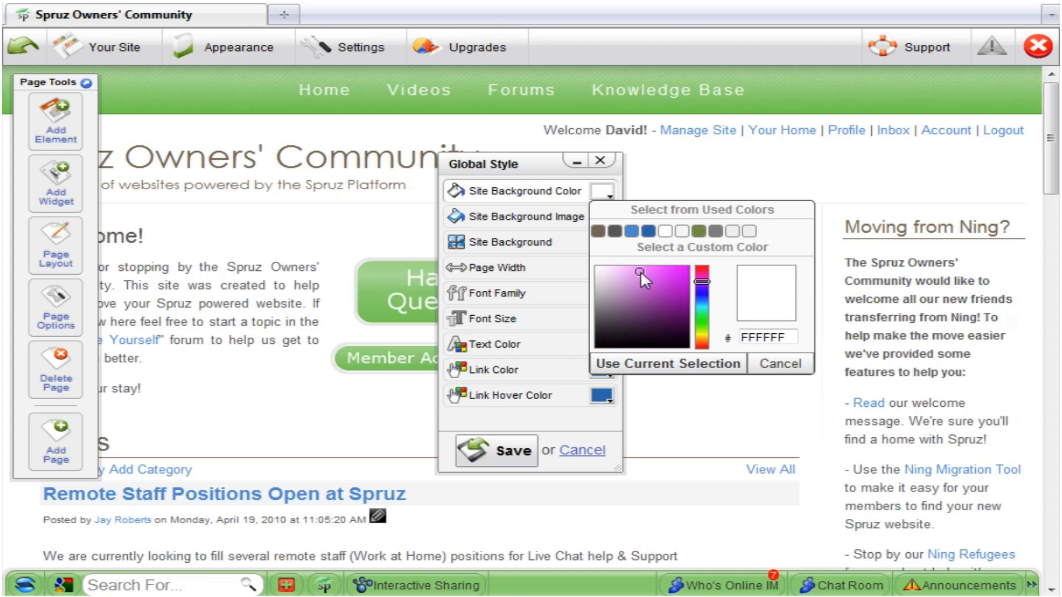
{"action": "left_click", "coordinate": [639, 271]}
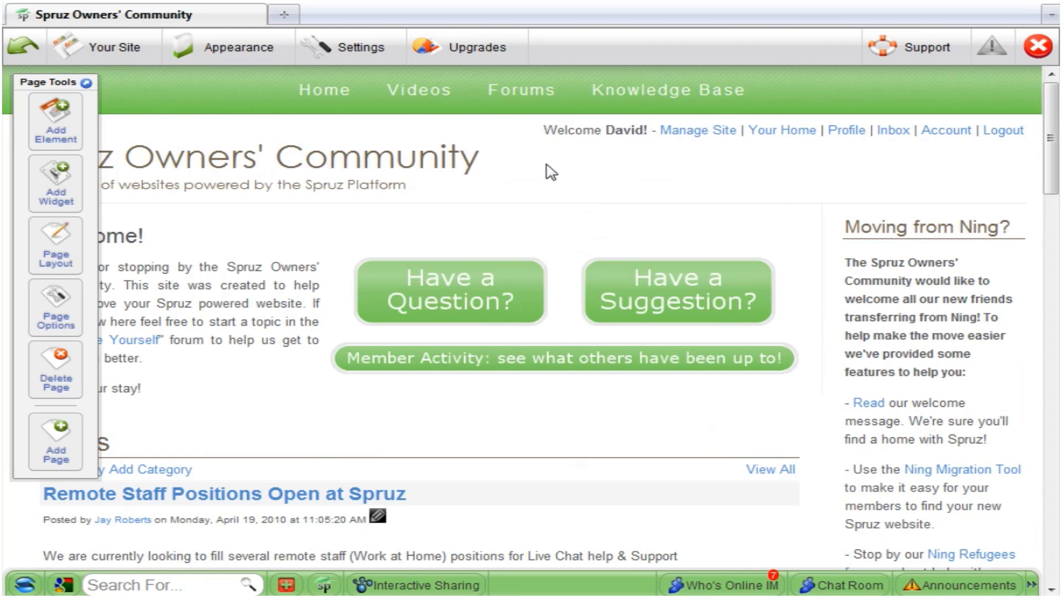
{"action": "left_click", "coordinate": [241, 47]}
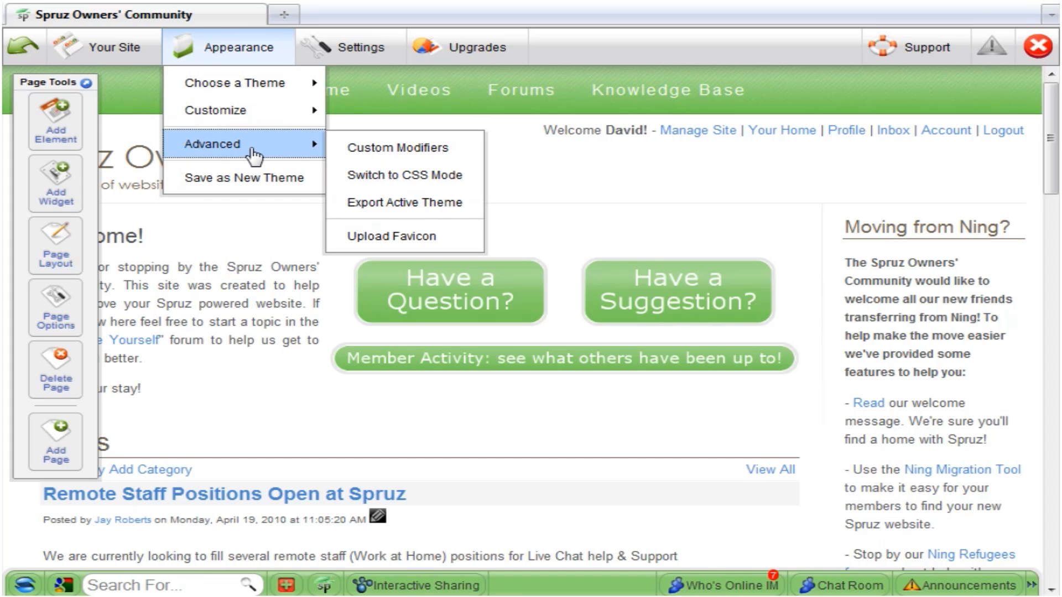
{"action": "mouse_move", "coordinate": [404, 151]}
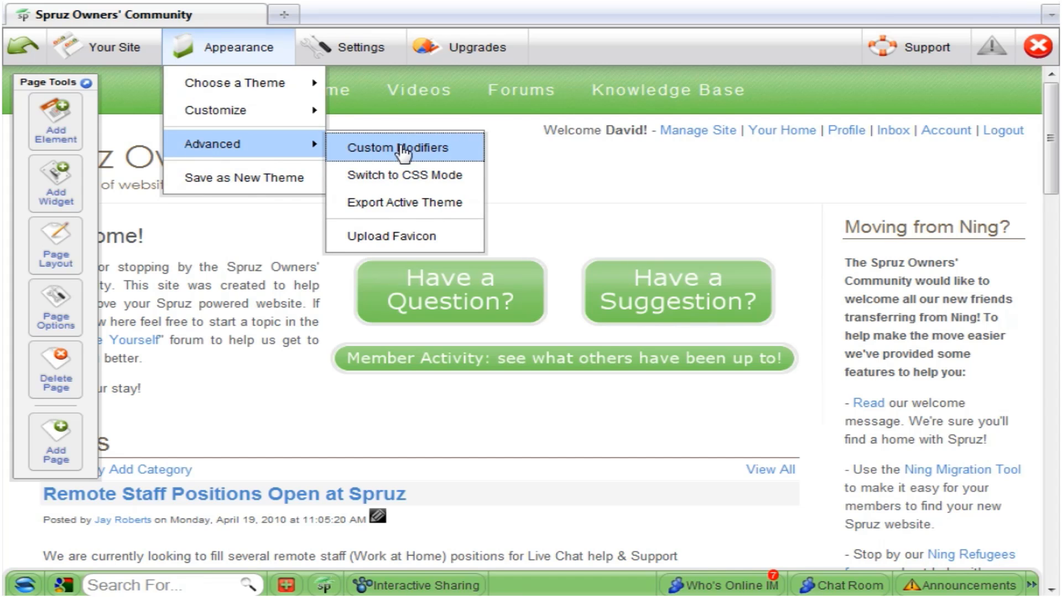
{"action": "left_click", "coordinate": [399, 149]}
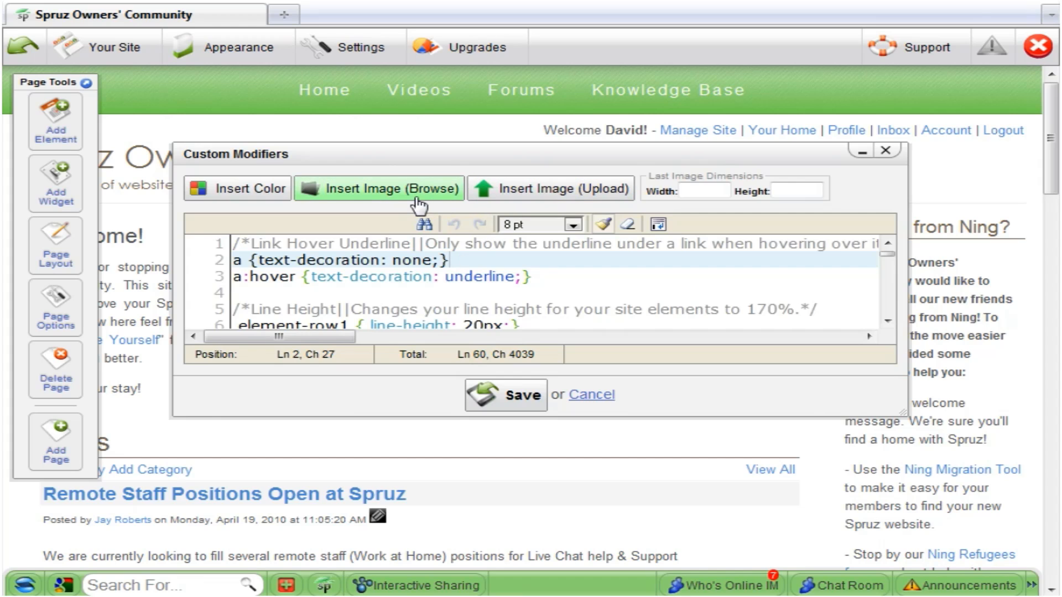
{"action": "mouse_move", "coordinate": [885, 155]}
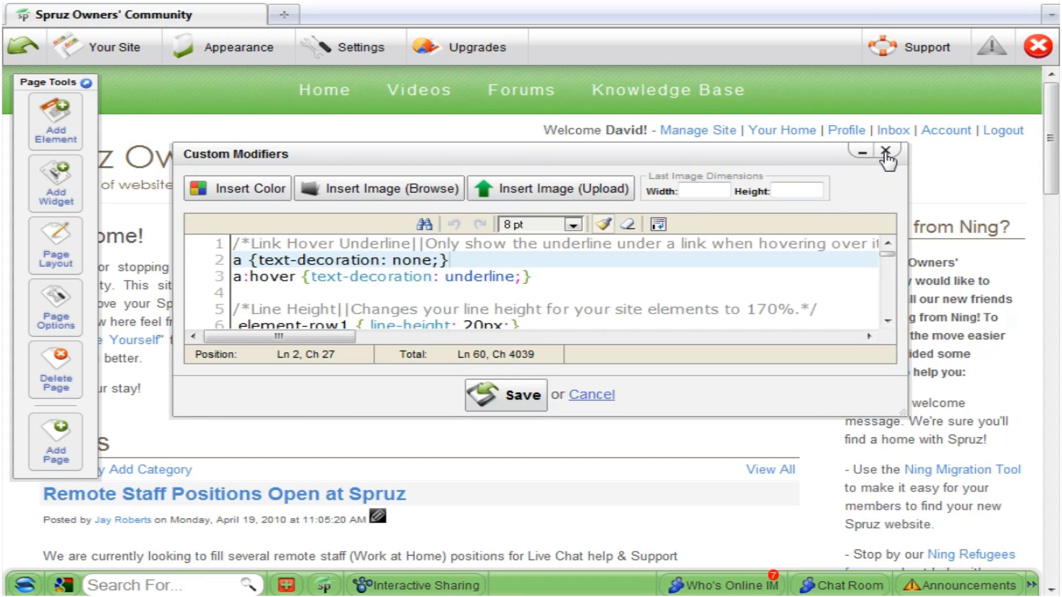
{"action": "left_click", "coordinate": [884, 155]}
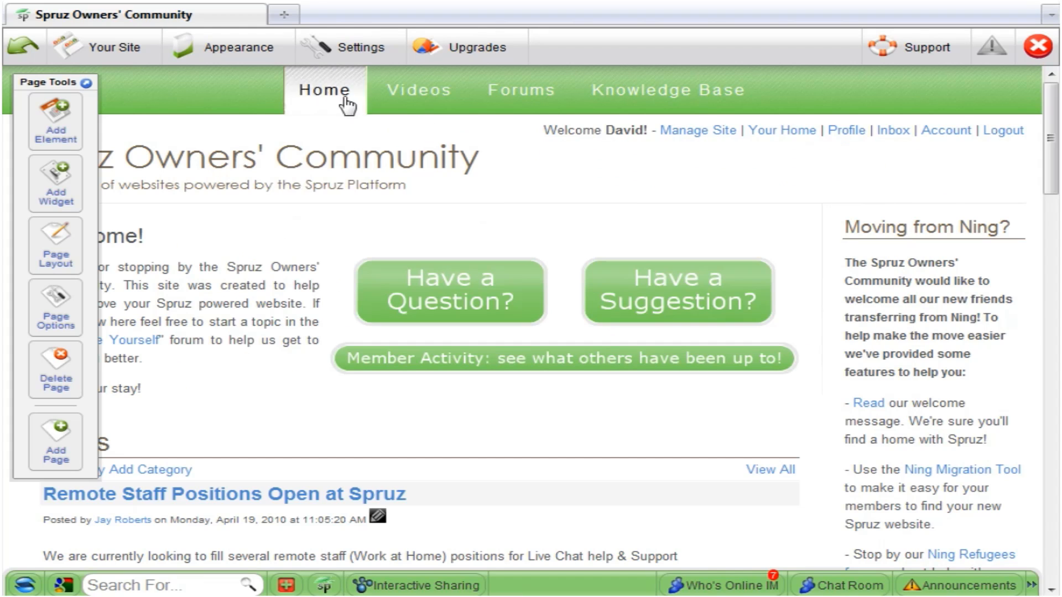
{"action": "left_click", "coordinate": [237, 47]}
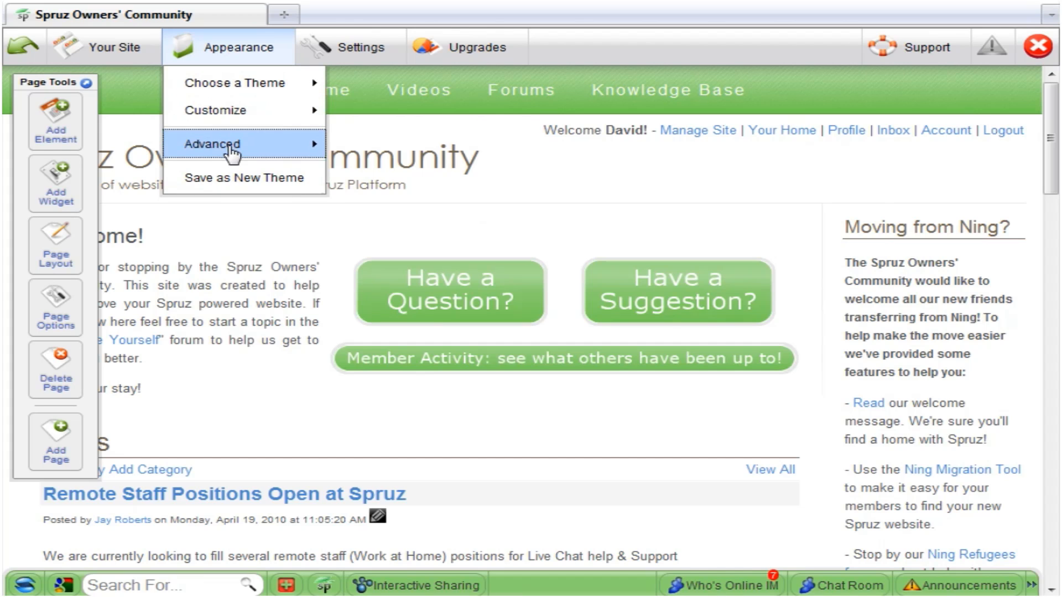
{"action": "mouse_move", "coordinate": [230, 149]}
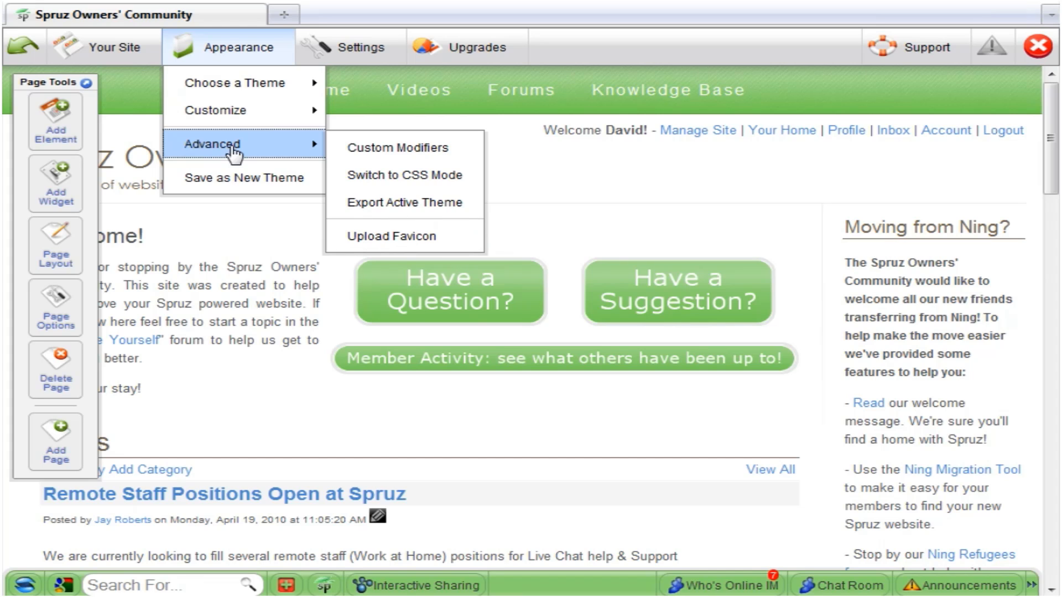
{"action": "mouse_move", "coordinate": [228, 151]}
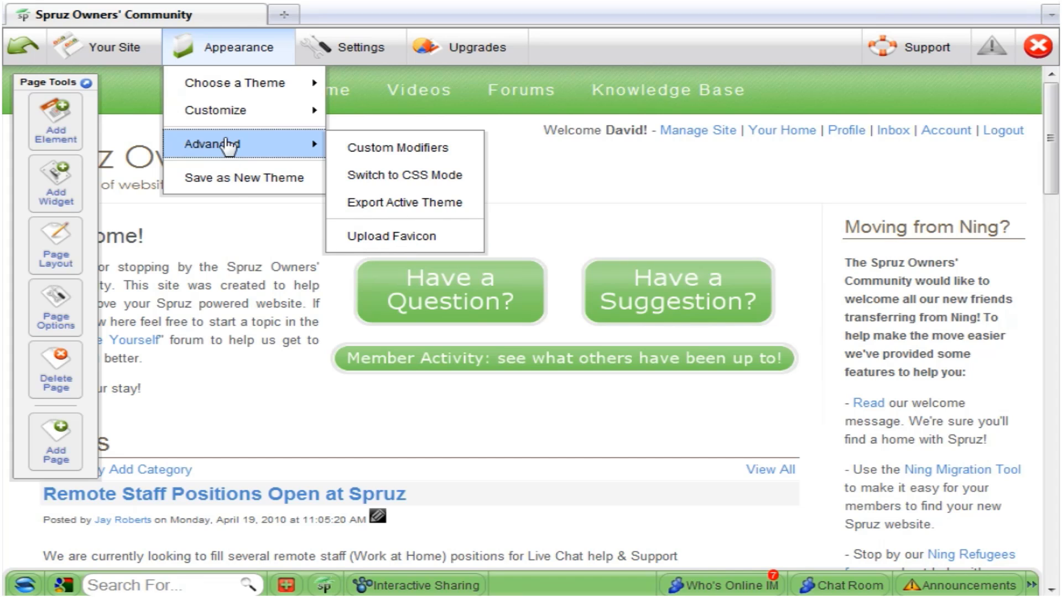
{"action": "mouse_move", "coordinate": [240, 182]}
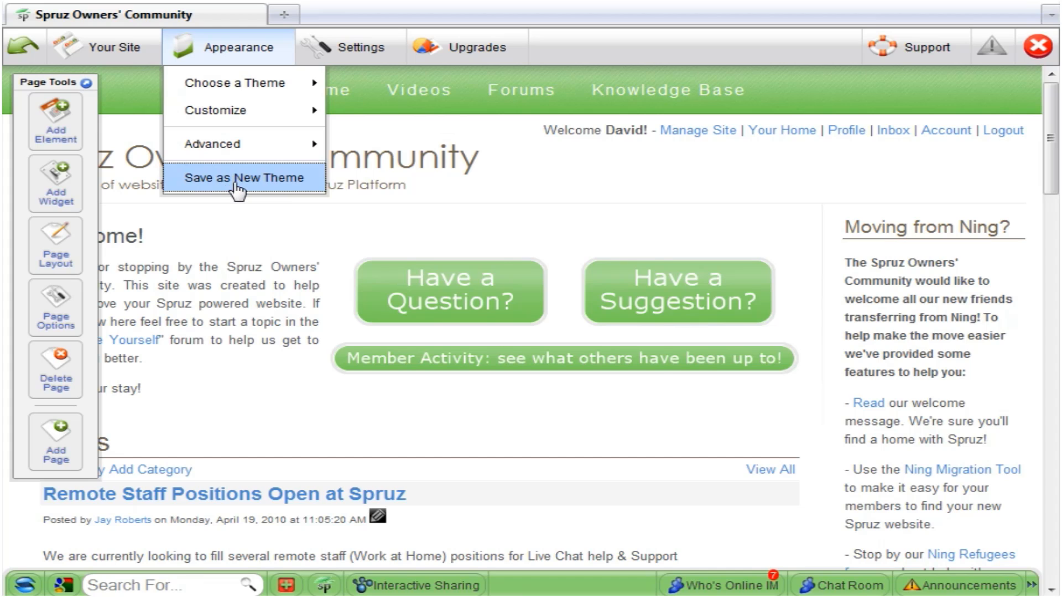
Browse the Save as New Theme and Choose a Theme options, then close the Appearance menu.
{"action": "left_click", "coordinate": [240, 177]}
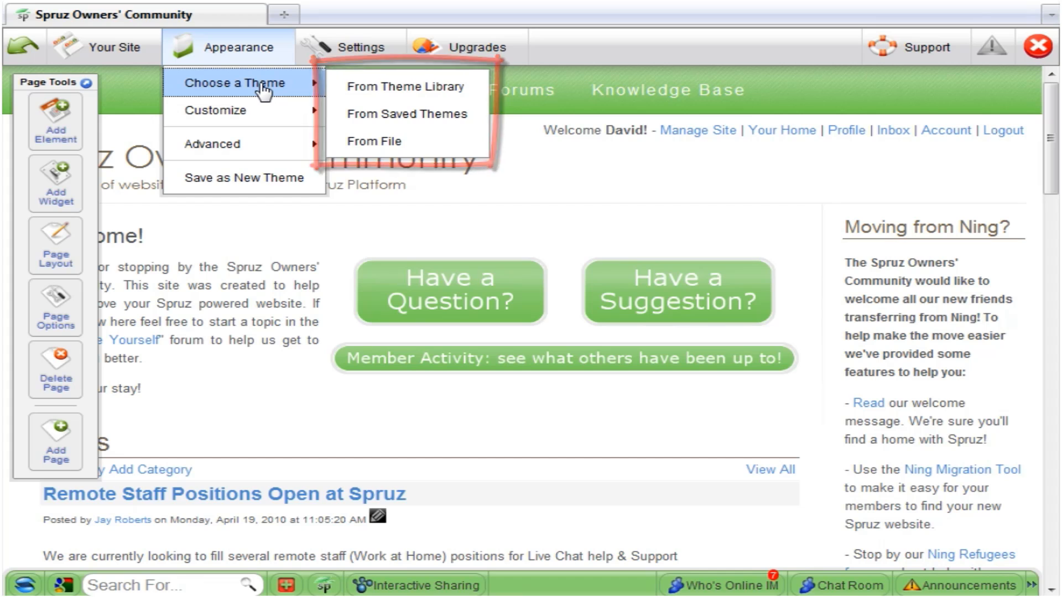
{"action": "left_click", "coordinate": [360, 47]}
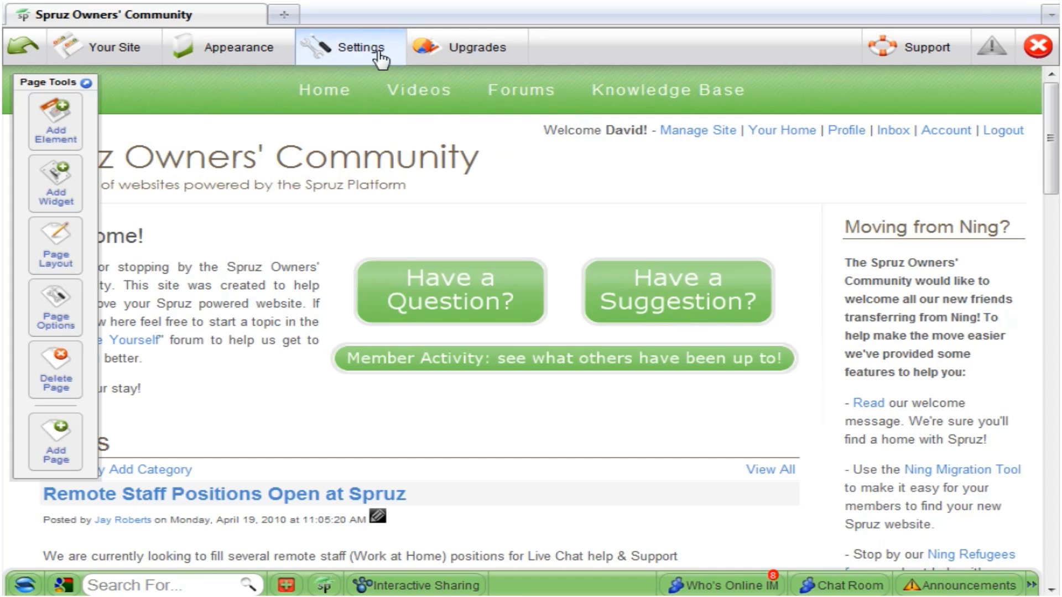
{"action": "left_click", "coordinate": [358, 46]}
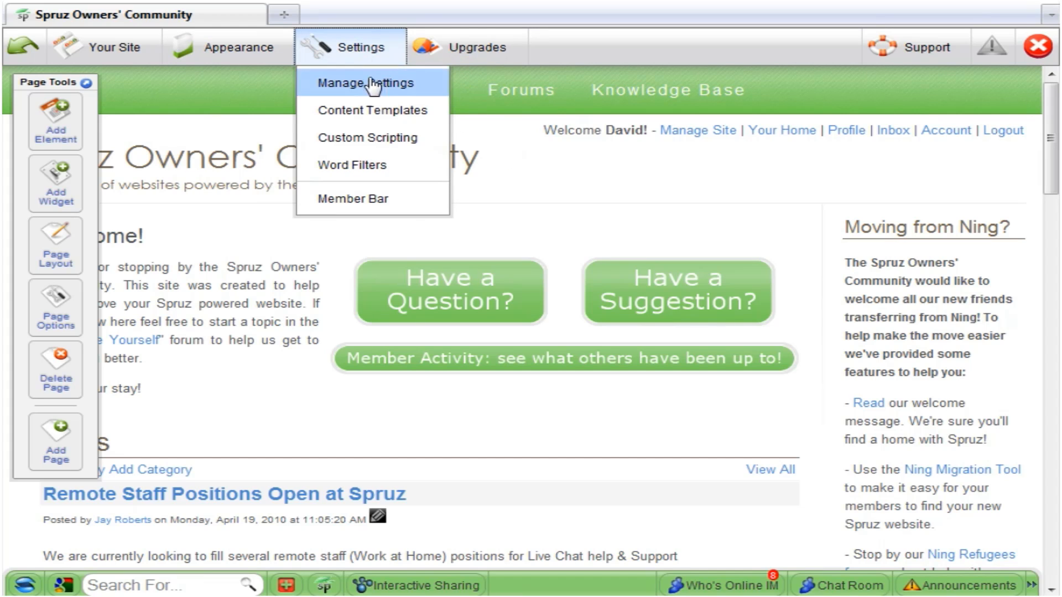
{"action": "mouse_move", "coordinate": [386, 97]}
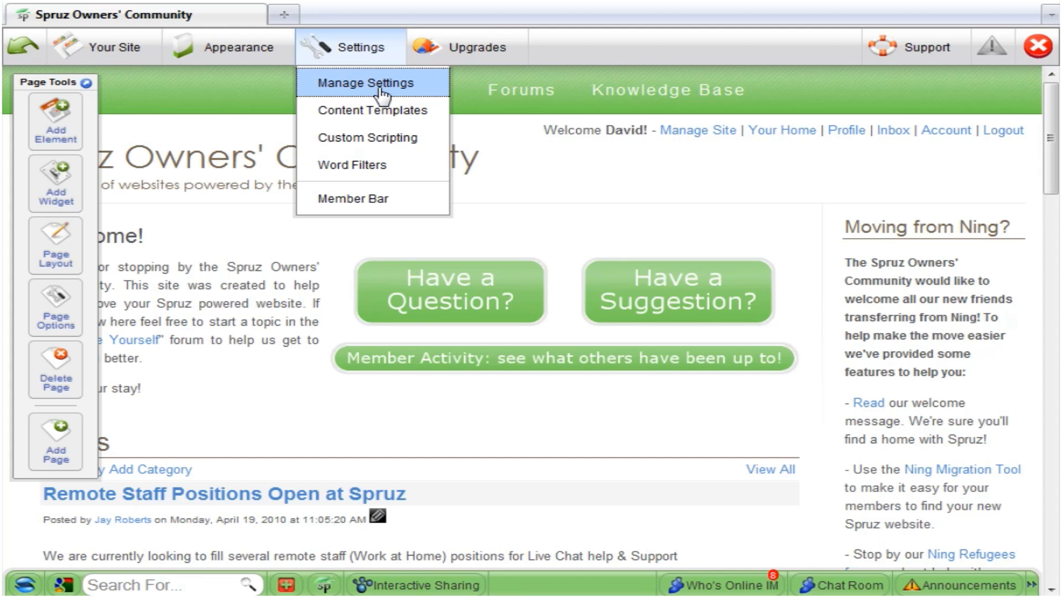
{"action": "left_click", "coordinate": [365, 83]}
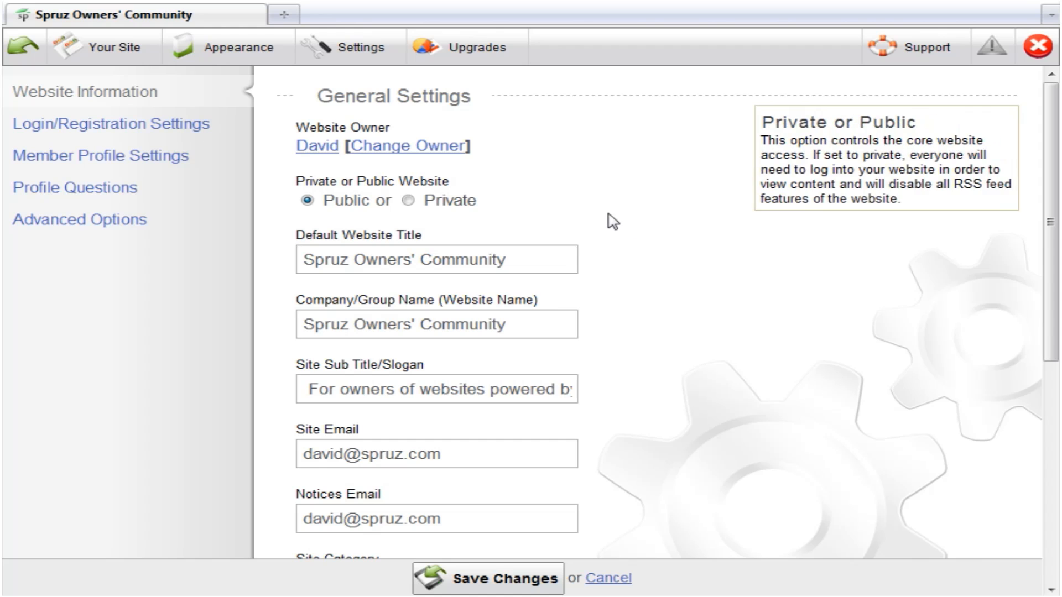
{"action": "mouse_move", "coordinate": [513, 212]}
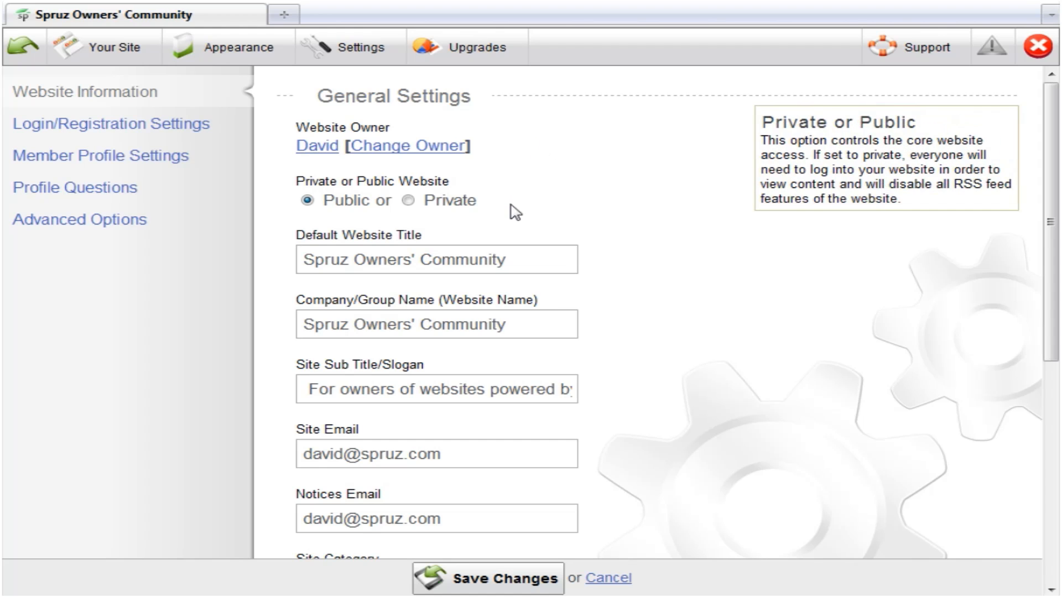
{"action": "mouse_move", "coordinate": [136, 168]}
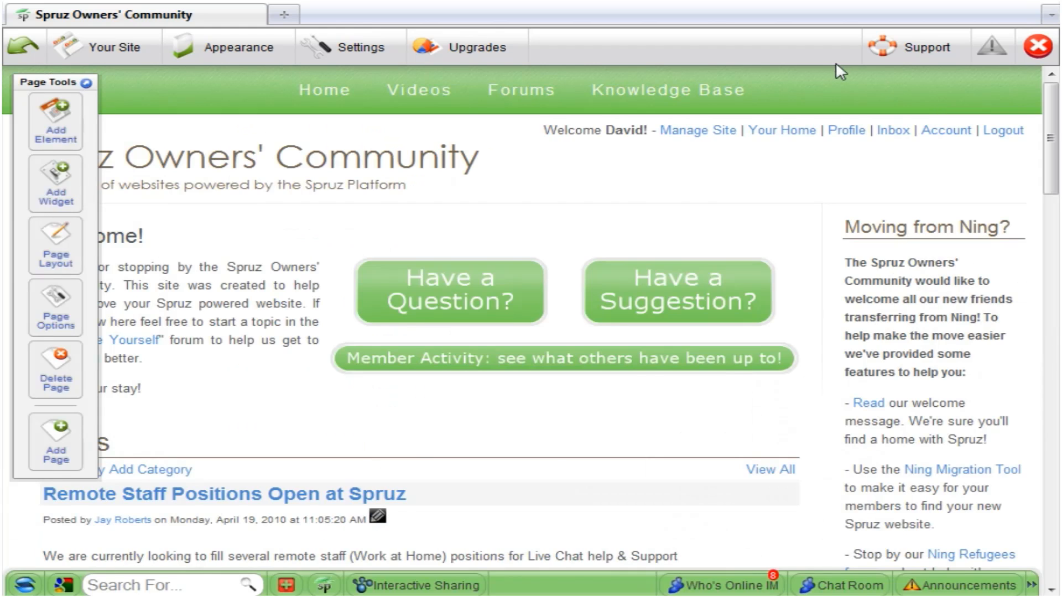
{"action": "left_click", "coordinate": [358, 48]}
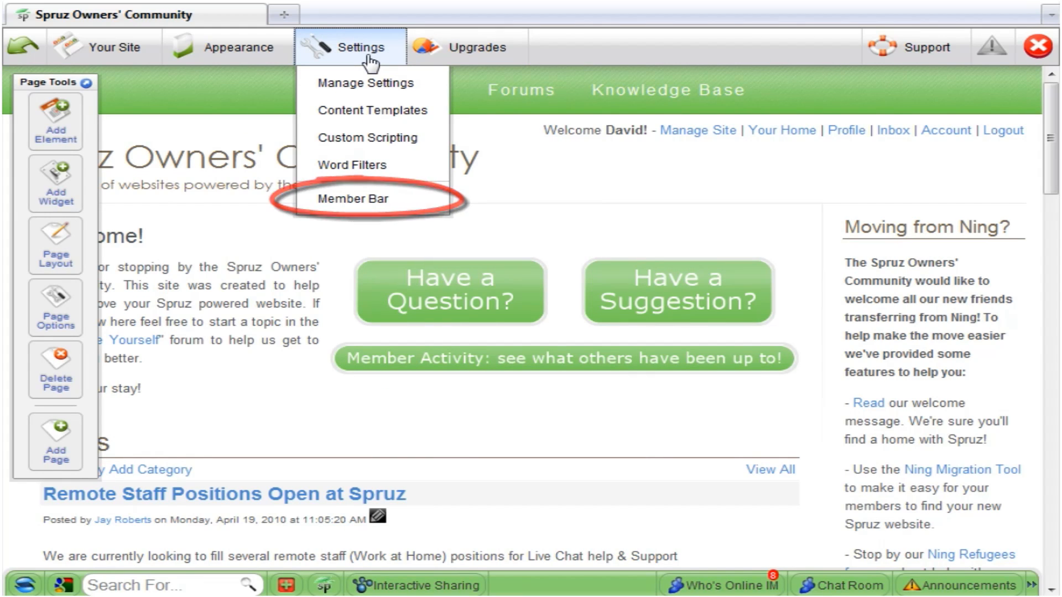
{"action": "mouse_move", "coordinate": [352, 208]}
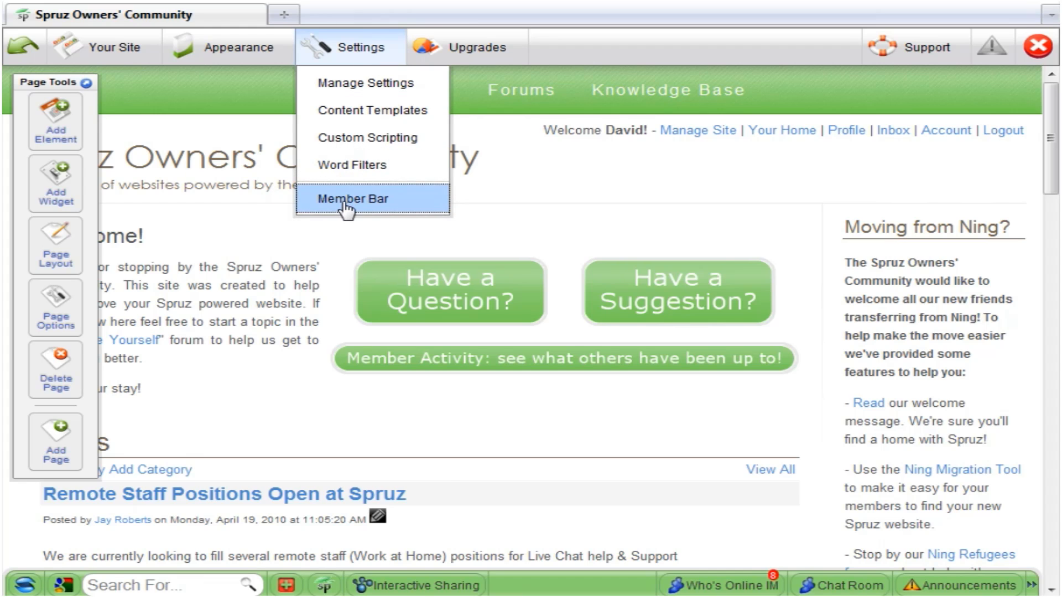
{"action": "left_click", "coordinate": [374, 199]}
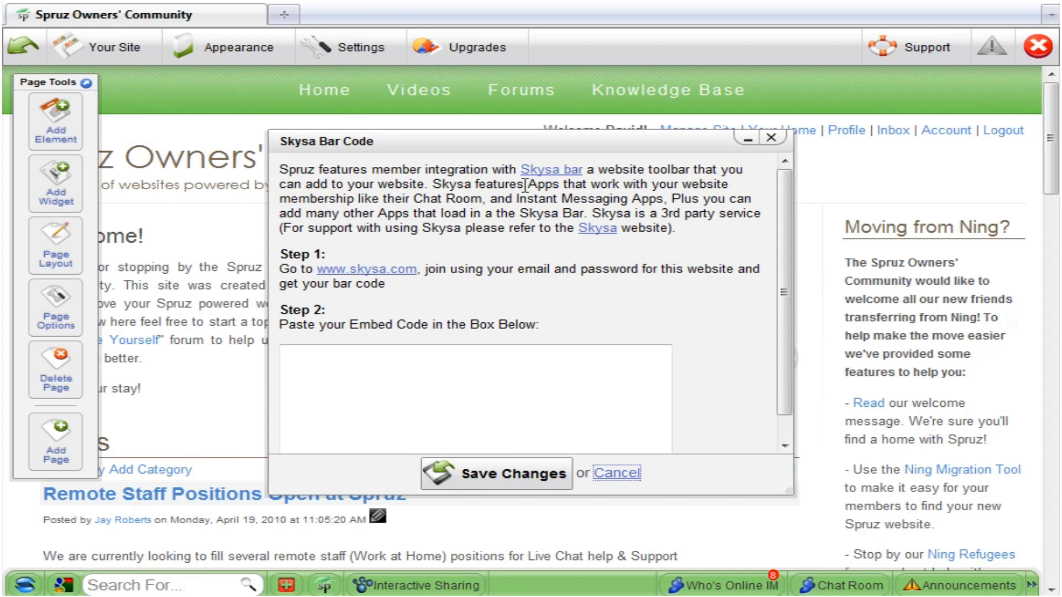
{"action": "mouse_move", "coordinate": [765, 147]}
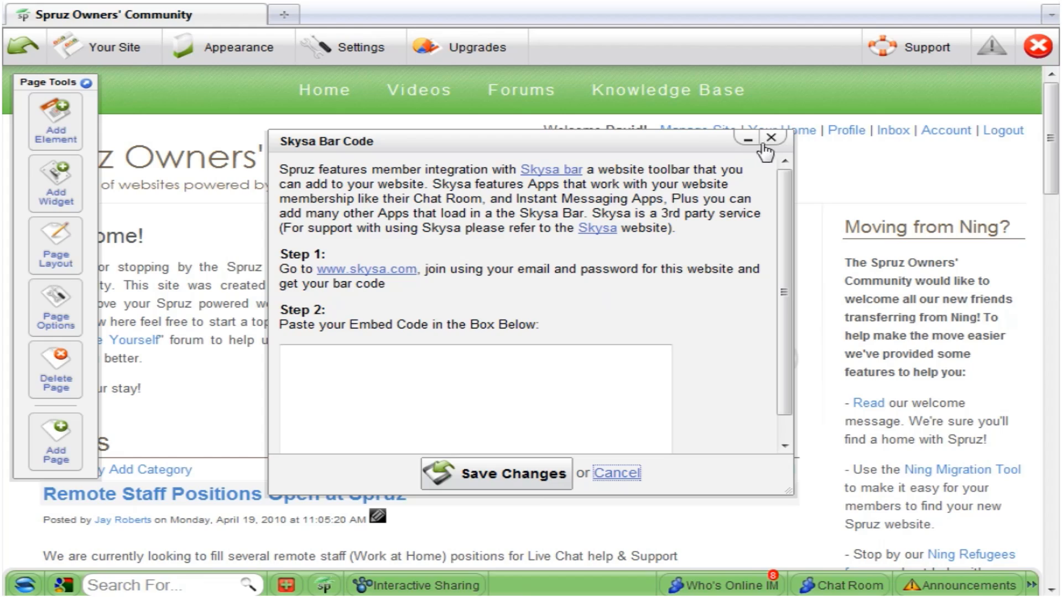
{"action": "left_click", "coordinate": [770, 137]}
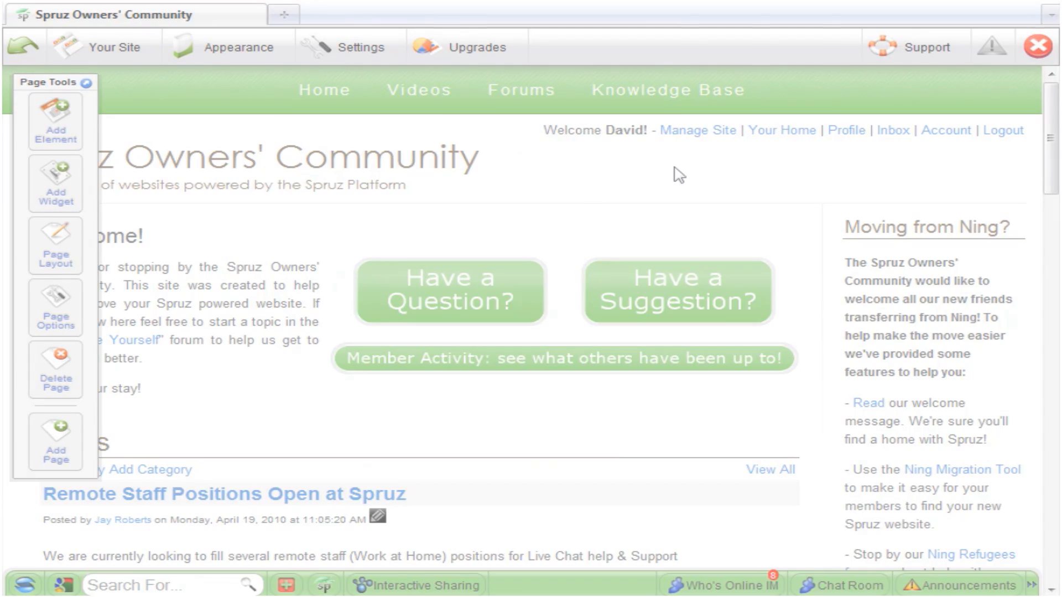